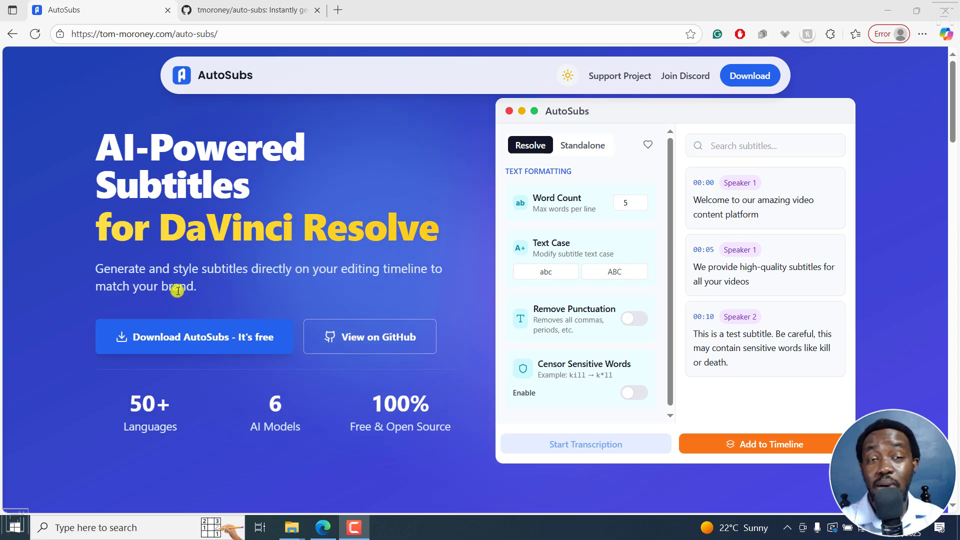
mouse_move(167, 320)
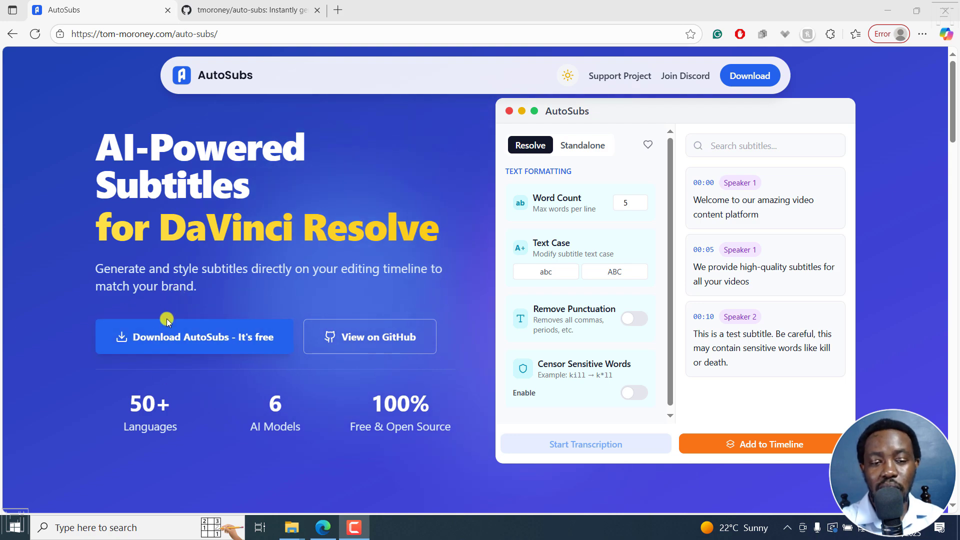
mouse_move(211, 305)
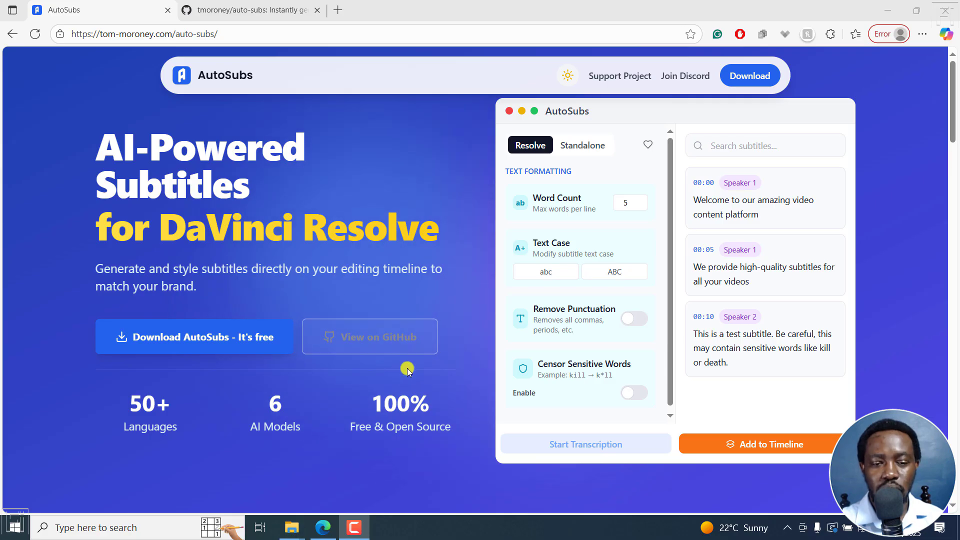
View the auto-subs repository README down to the highlighted 'Standalone mode' feature description
left_click(251, 10)
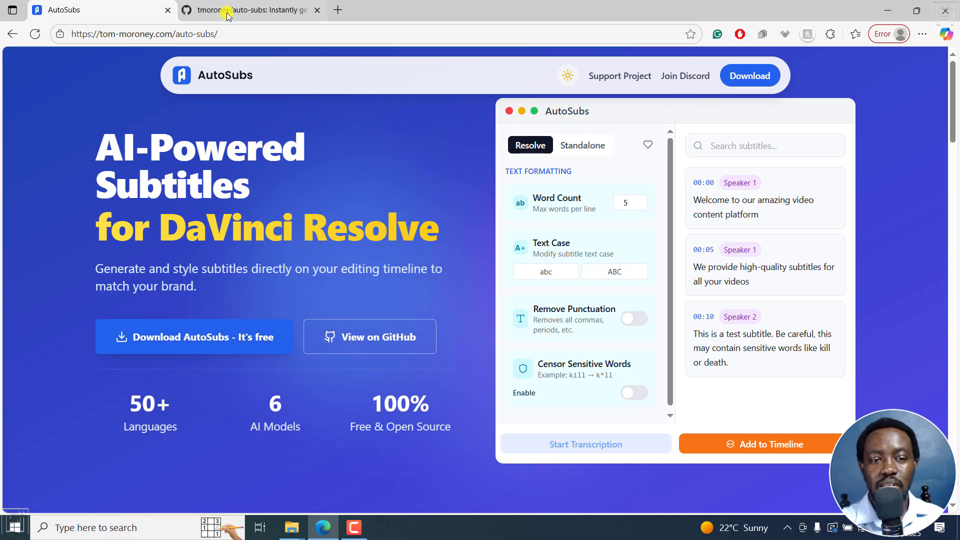
left_click(251, 10)
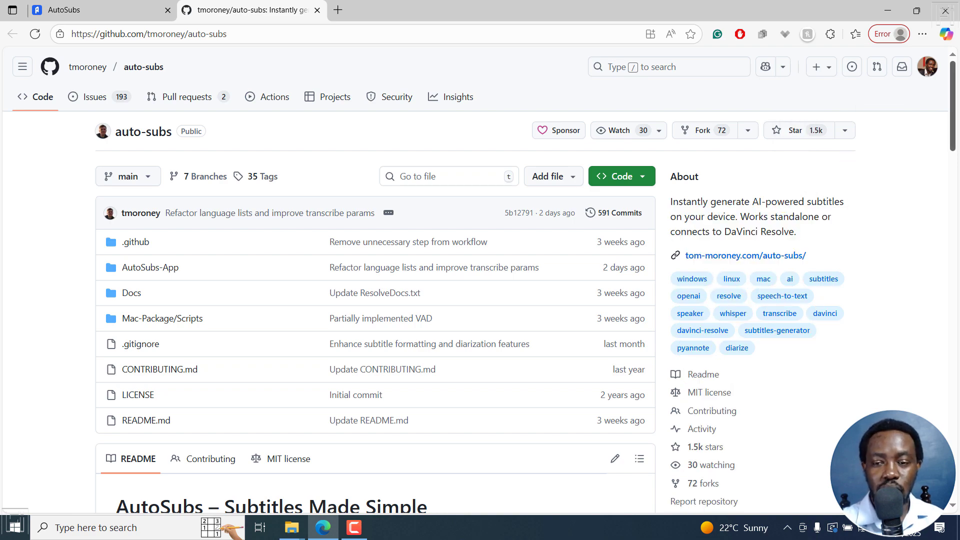
scroll("down", 3)
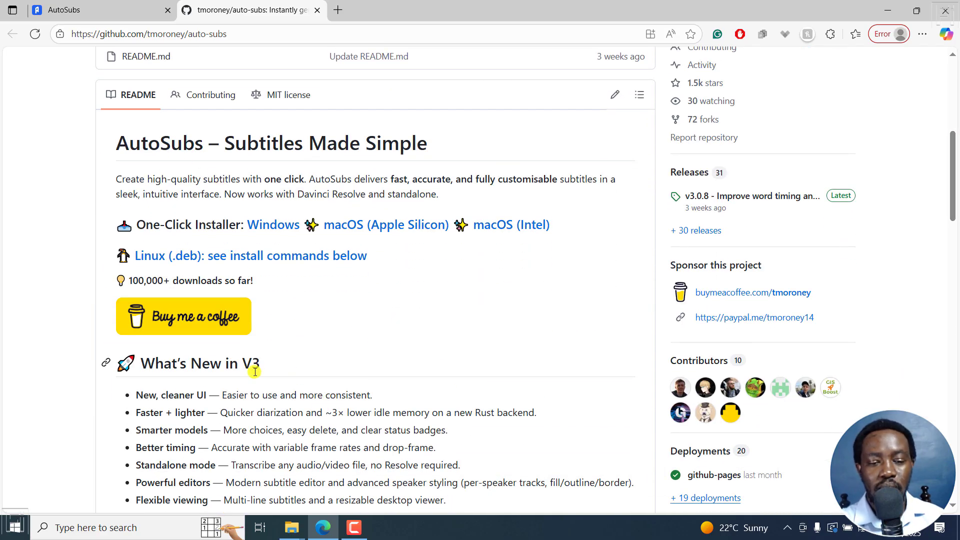
scroll("down", 3)
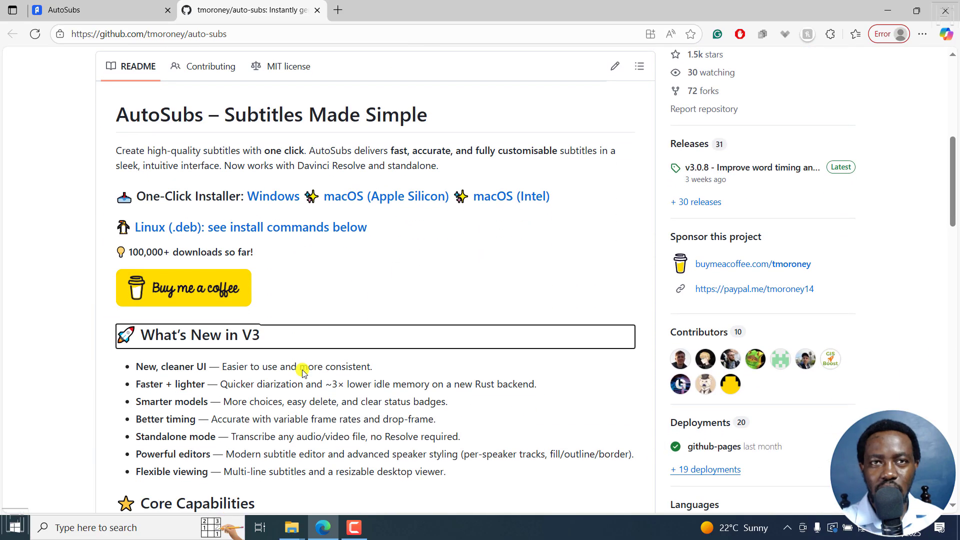
scroll("down", 3)
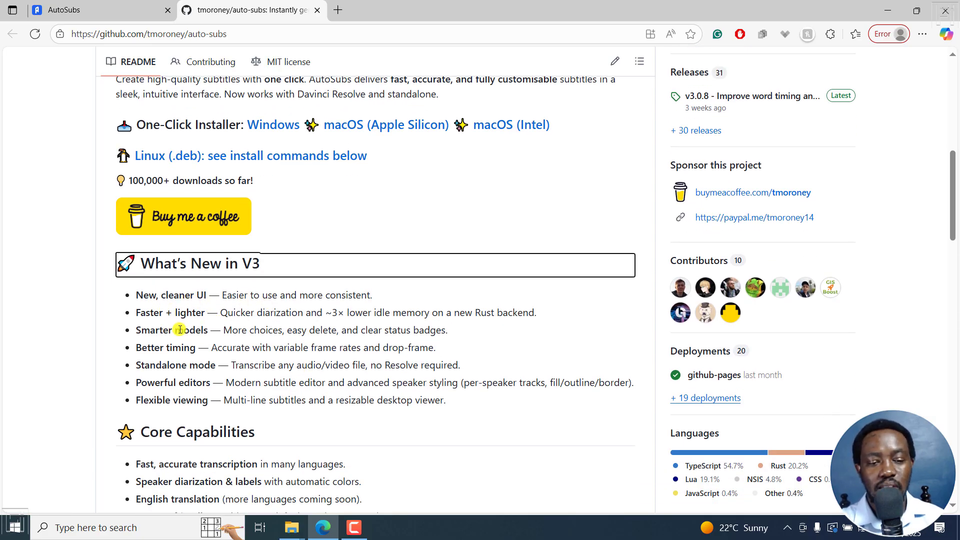
mouse_move(159, 371)
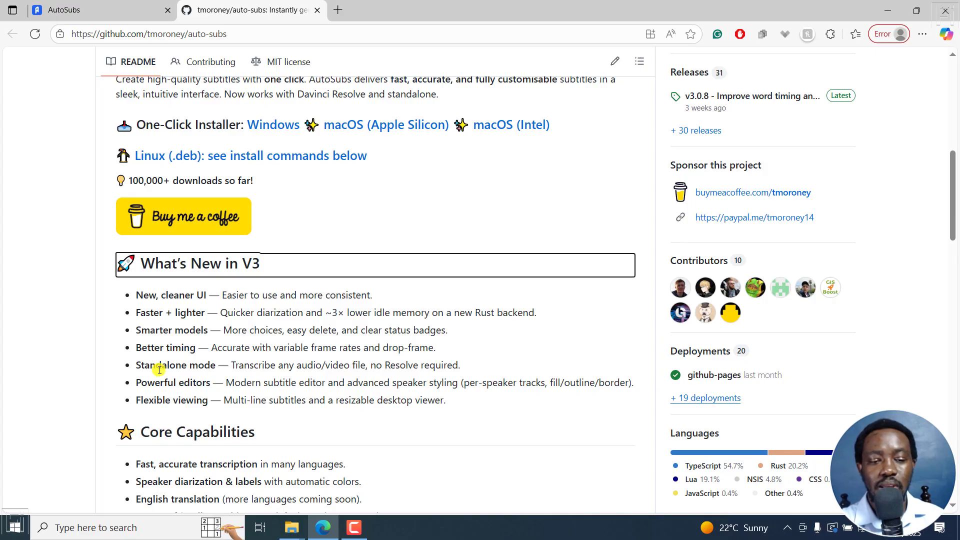
left_click_drag(230, 365, 395, 365)
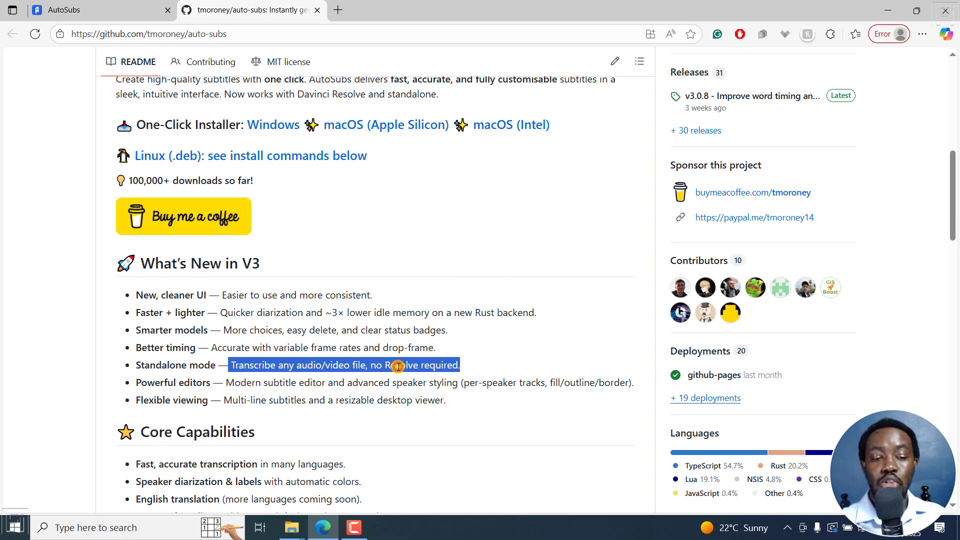
mouse_move(371, 405)
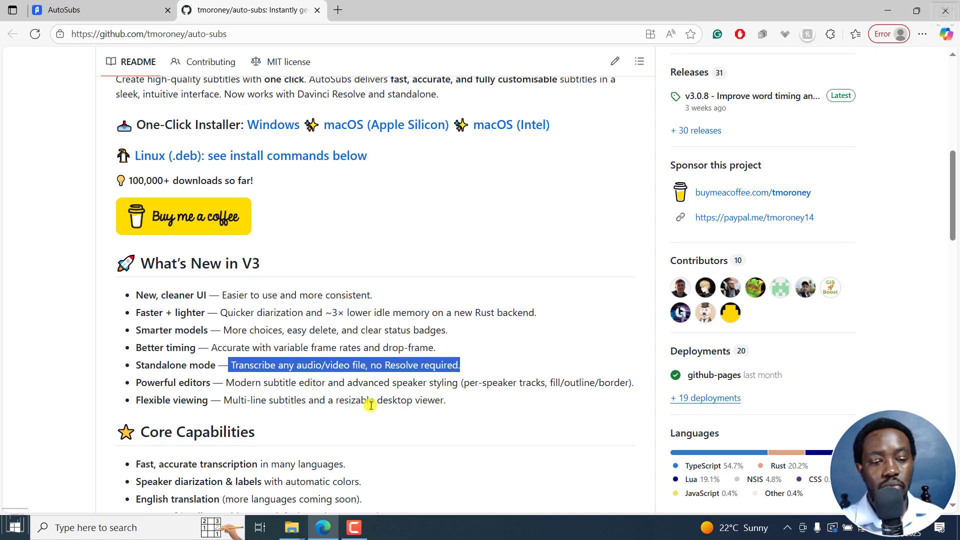
Read the rest of the README covering core capabilities and the Quick Start install steps
scroll("down", 3)
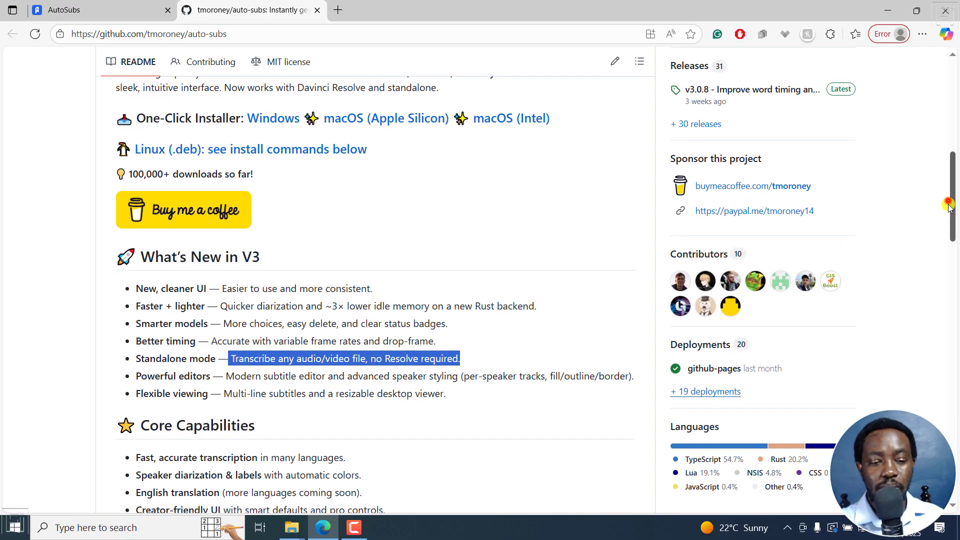
scroll("down", 3)
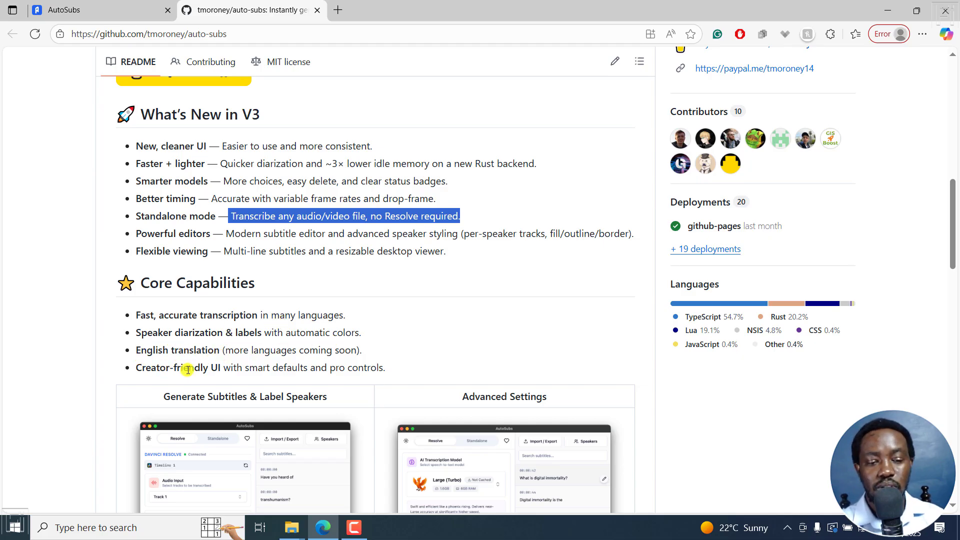
scroll("down", 3)
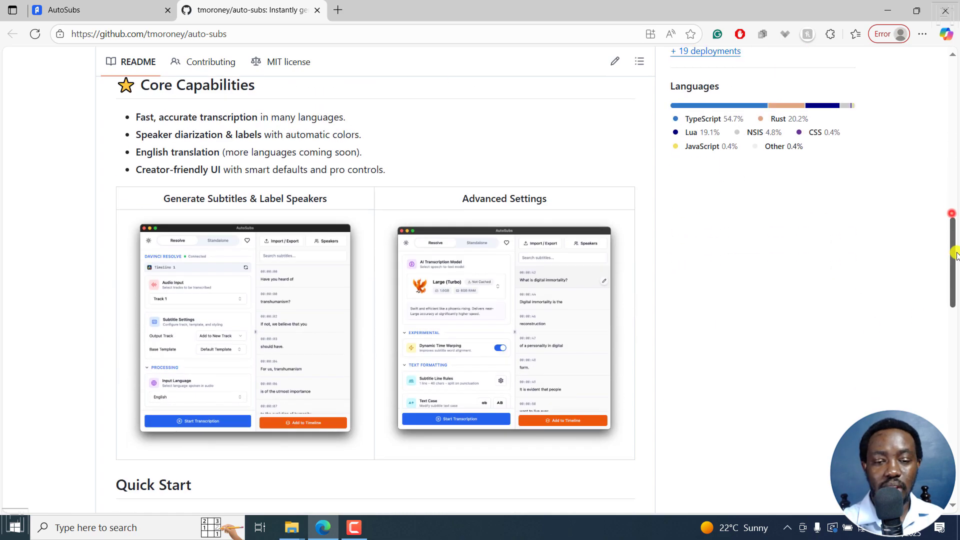
scroll("down", 3)
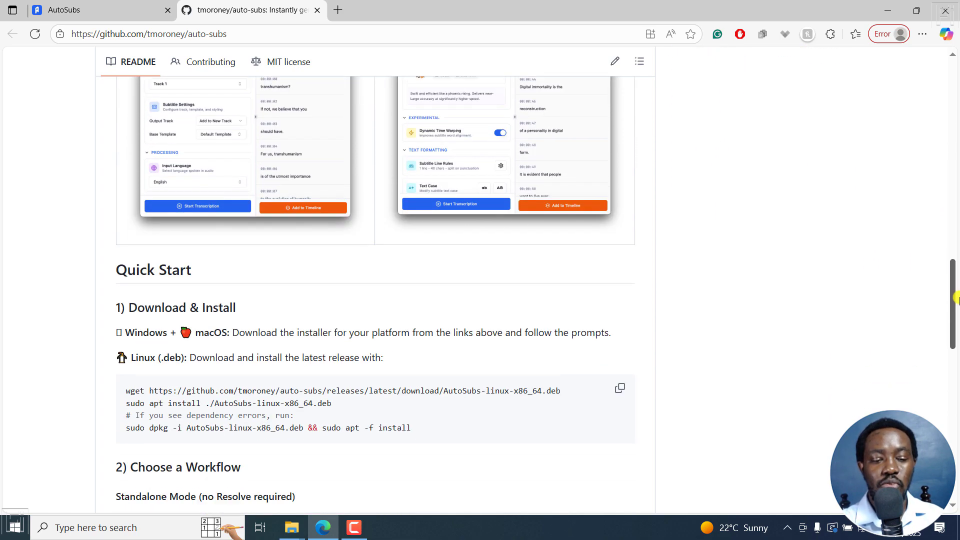
scroll("down", 3)
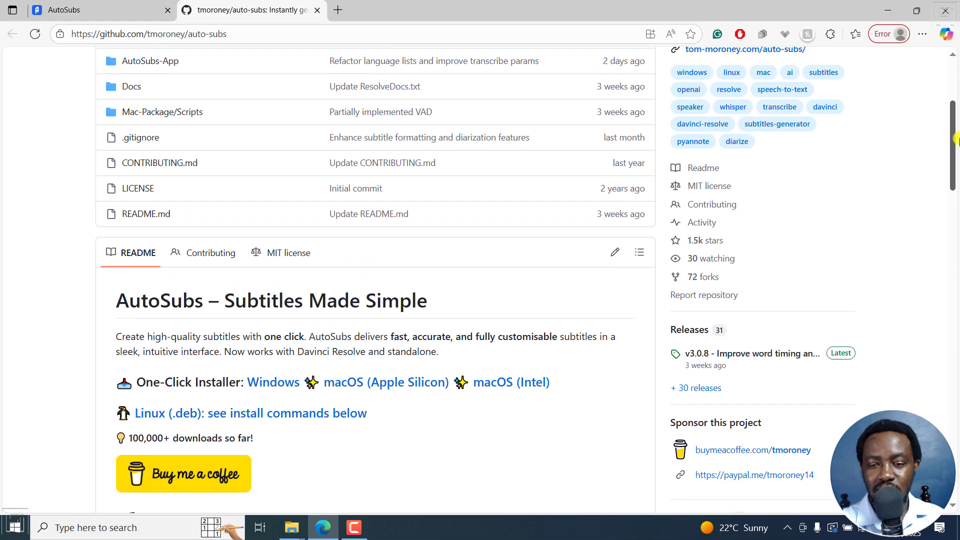
scroll("down", 3)
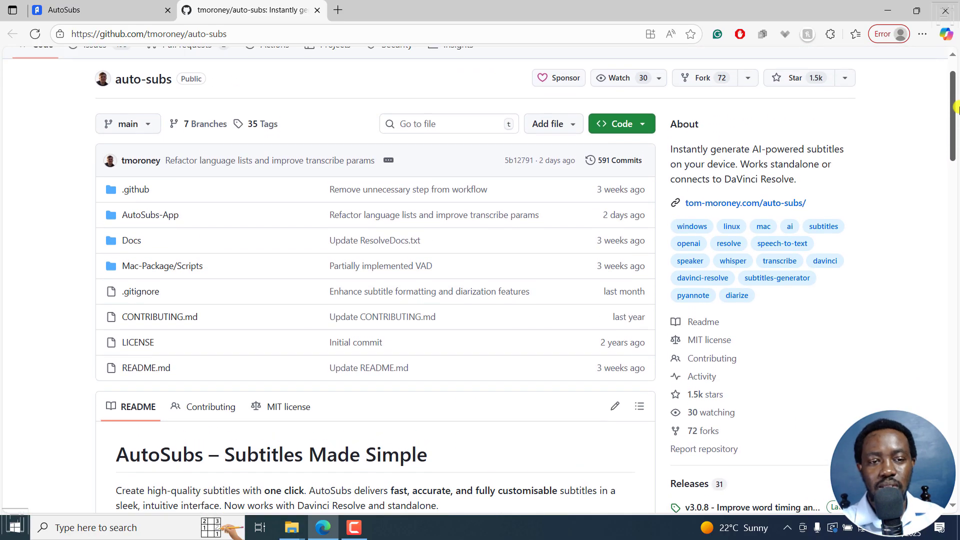
scroll("down", 3)
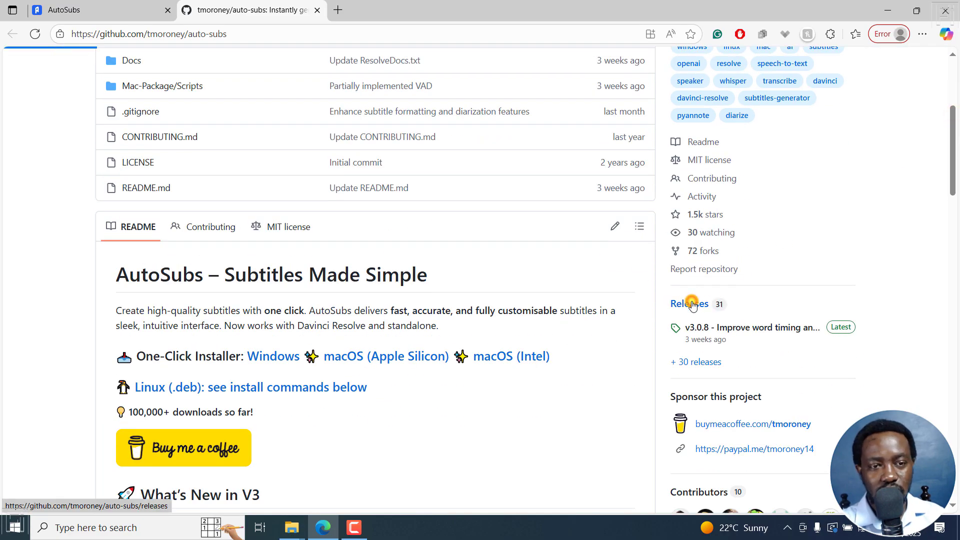
View the auto-subs releases list and the v3.0.7-to-v3.0.8 Full Changelog, then return to releases
left_click(690, 304)
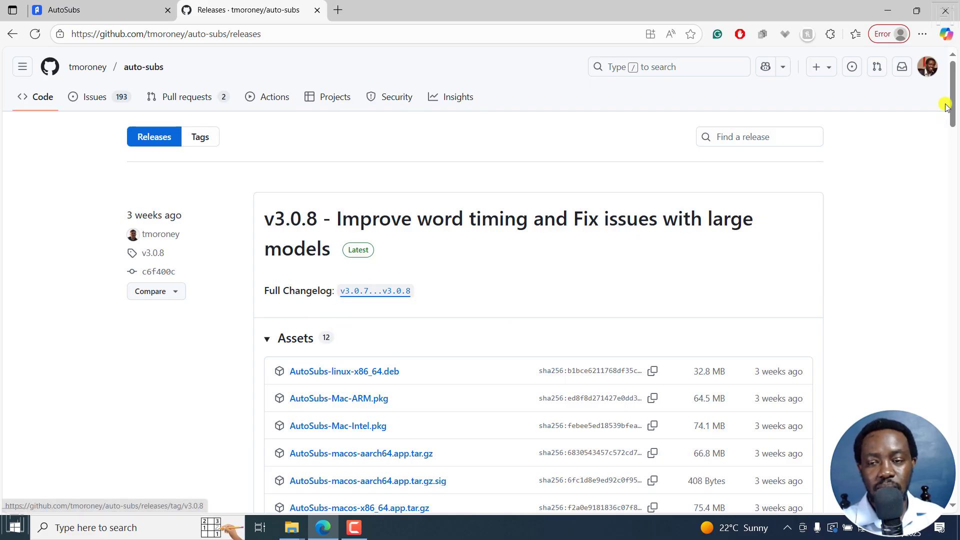
mouse_move(374, 291)
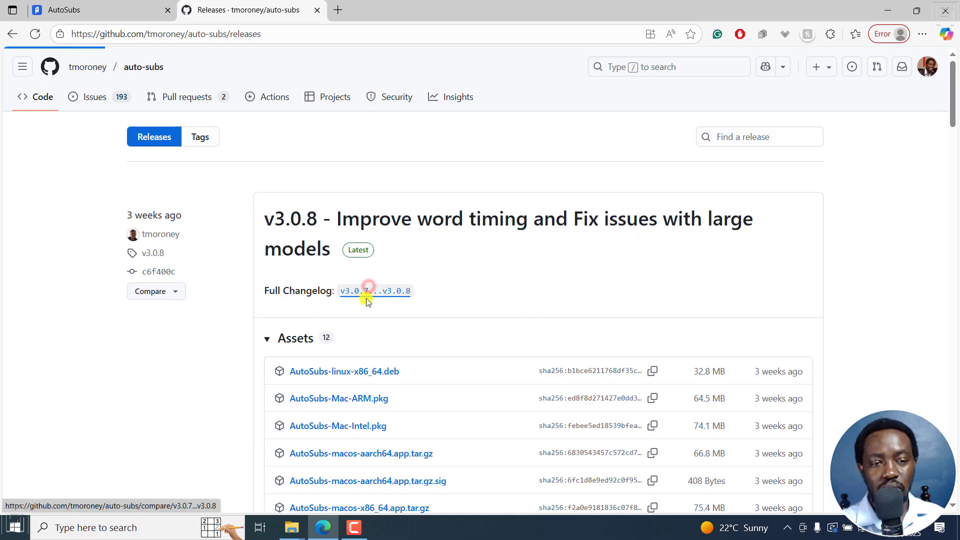
left_click(375, 291)
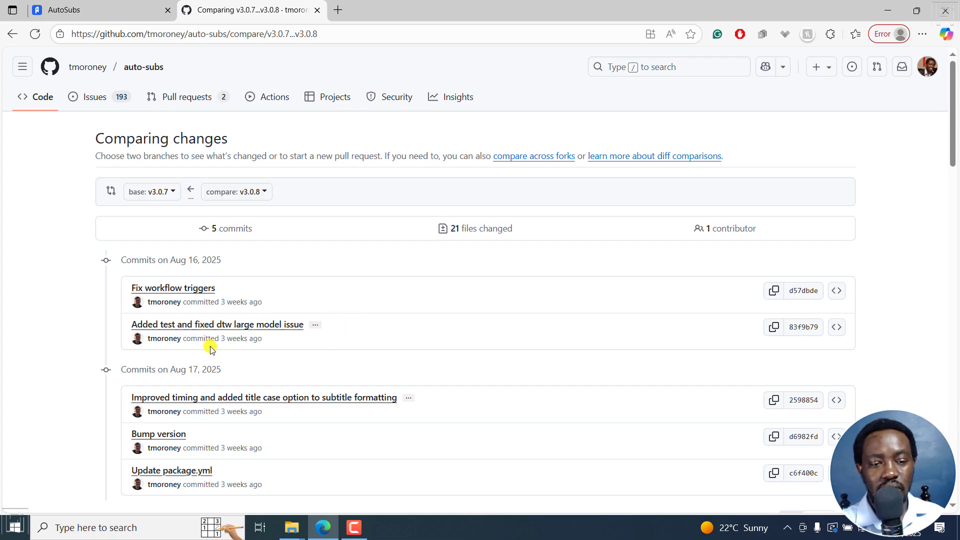
mouse_move(733, 255)
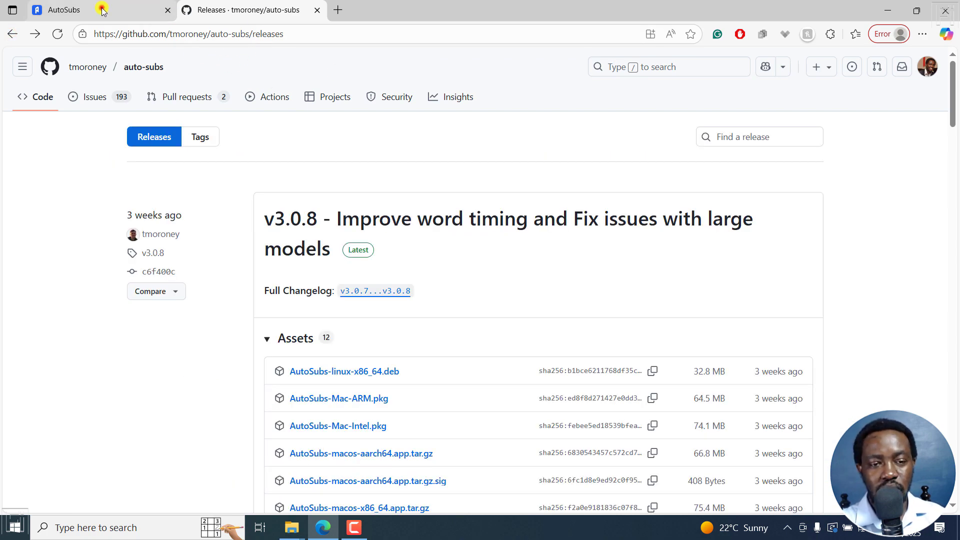
left_click(101, 10)
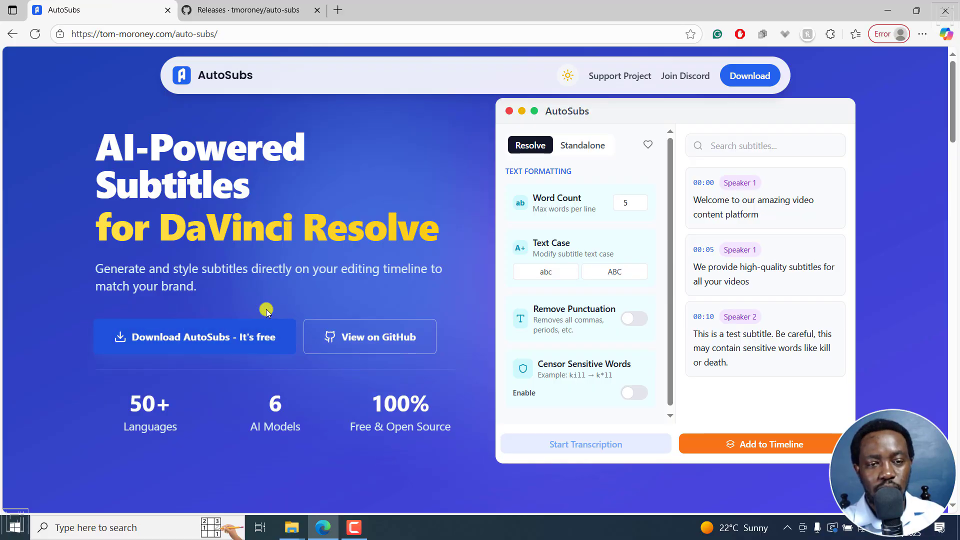
left_click(251, 10)
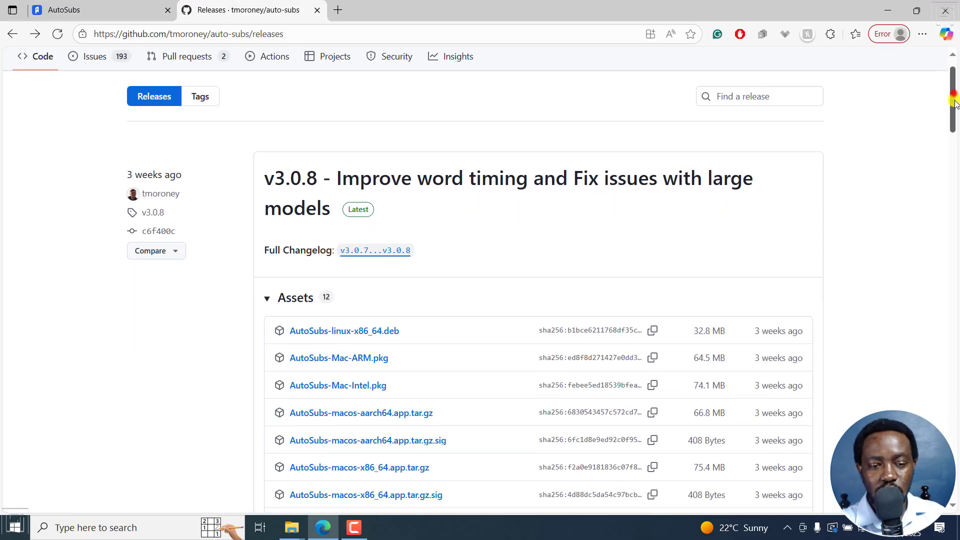
Browse the v3.0.8 release assets and the older releases down to v2.1.8
scroll("down", 3)
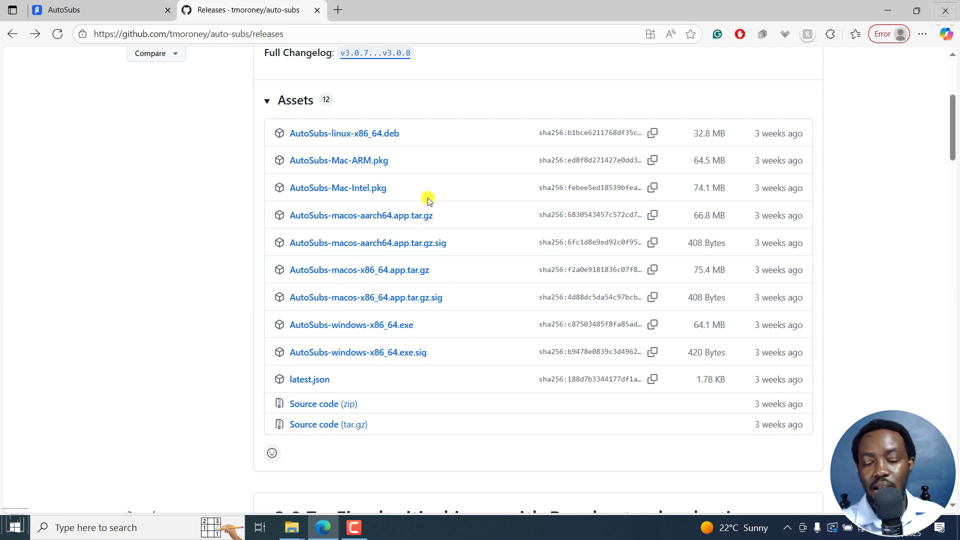
mouse_move(386, 367)
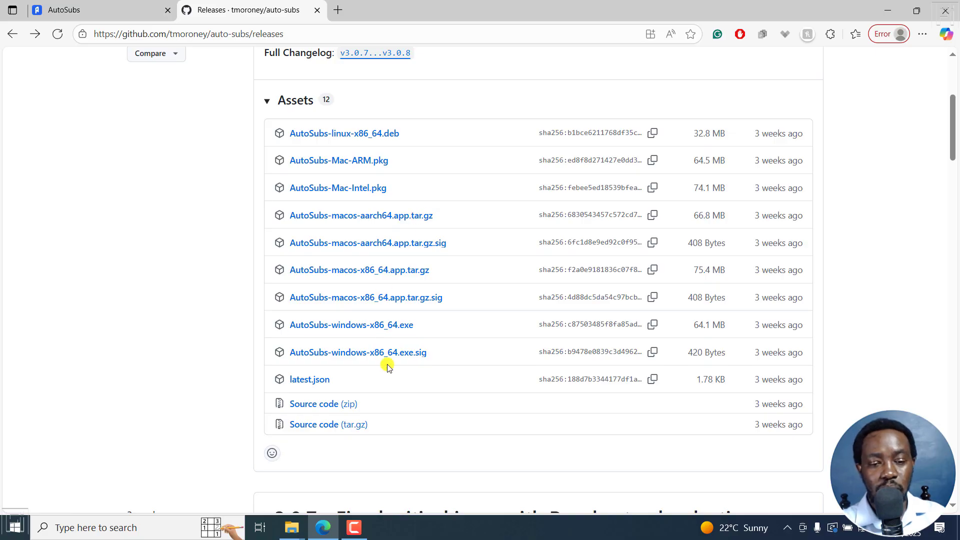
scroll("down", 3)
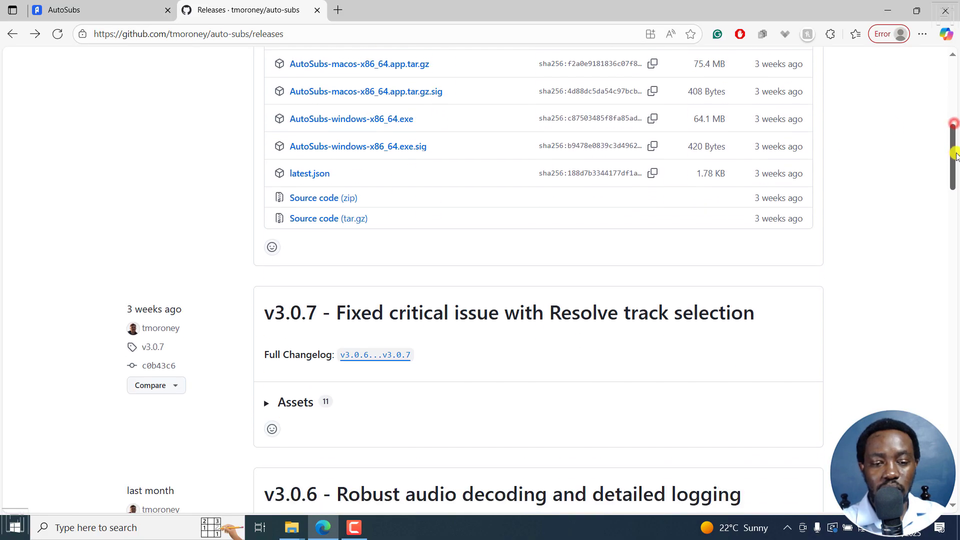
scroll("down", 3)
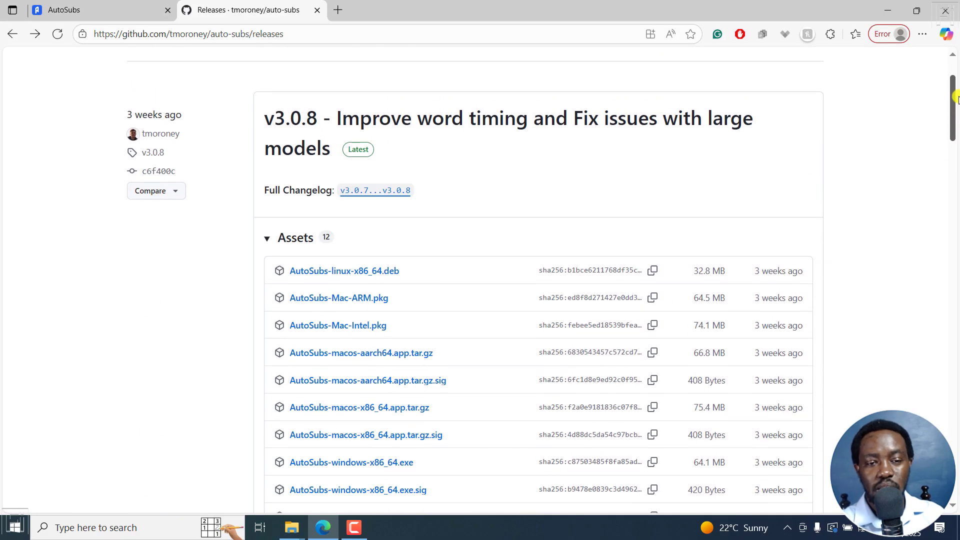
scroll("down", 3)
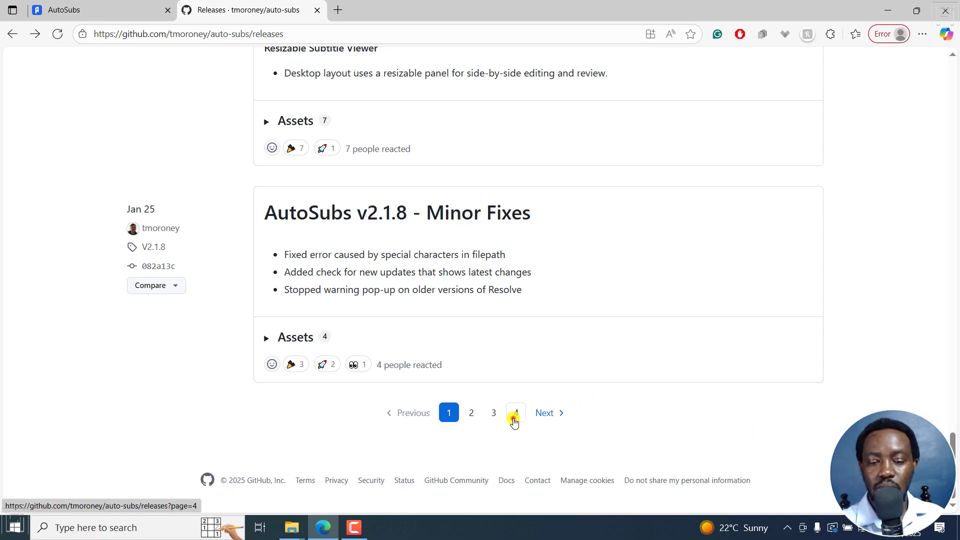
Look at the earliest AutoSubs v1.0 release and its assets on releases page 4
left_click(516, 413)
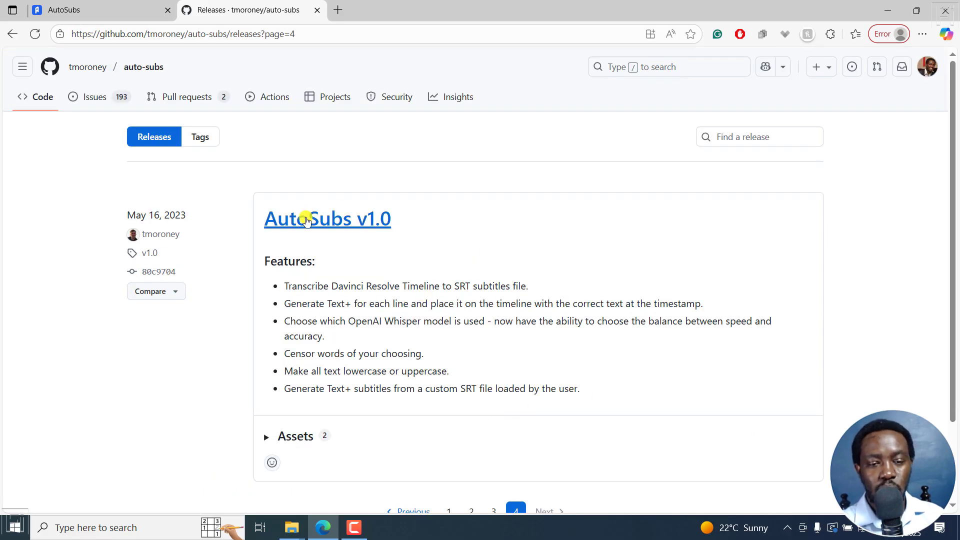
mouse_move(377, 233)
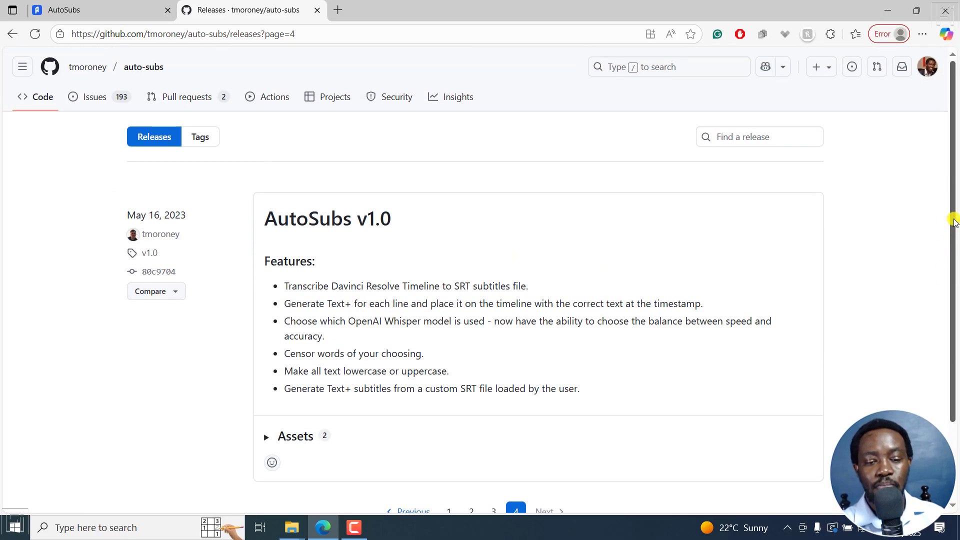
left_click(266, 437)
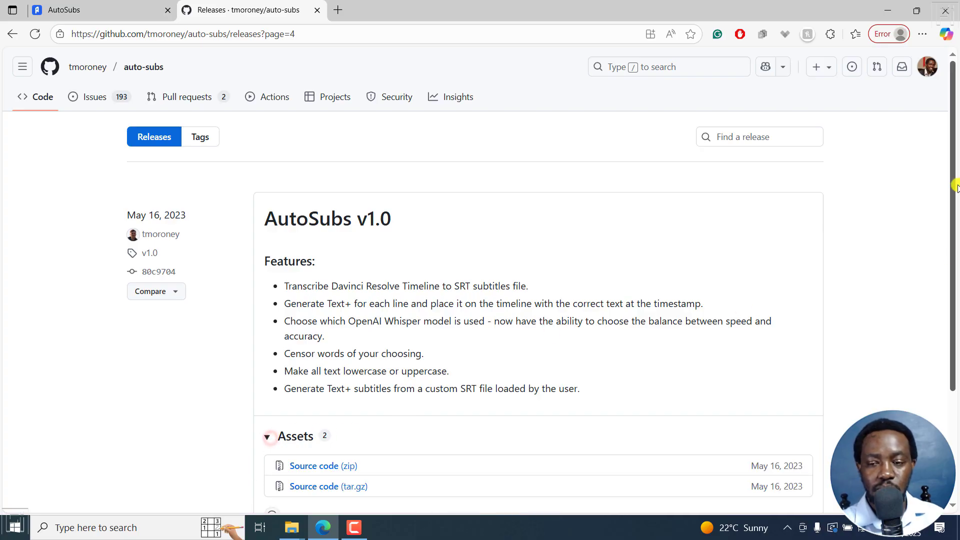
scroll("down", 3)
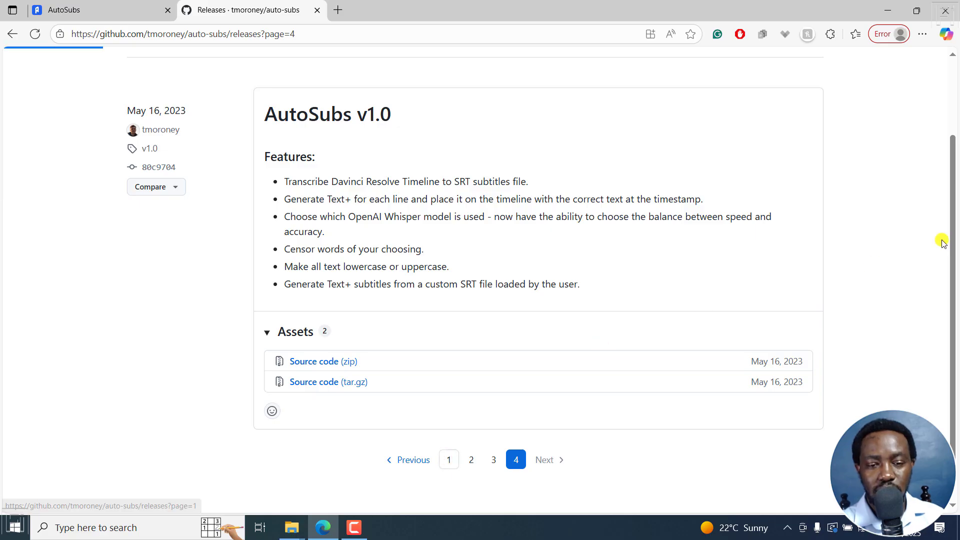
Back on releases page 1, download AutoSubs-windows-x86_64.exe from the latest release
left_click(448, 460)
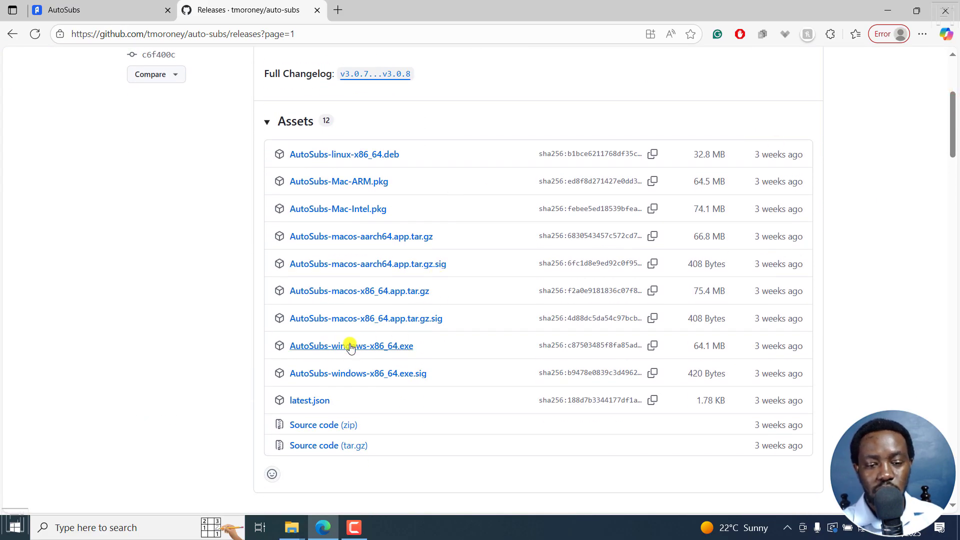
left_click(351, 346)
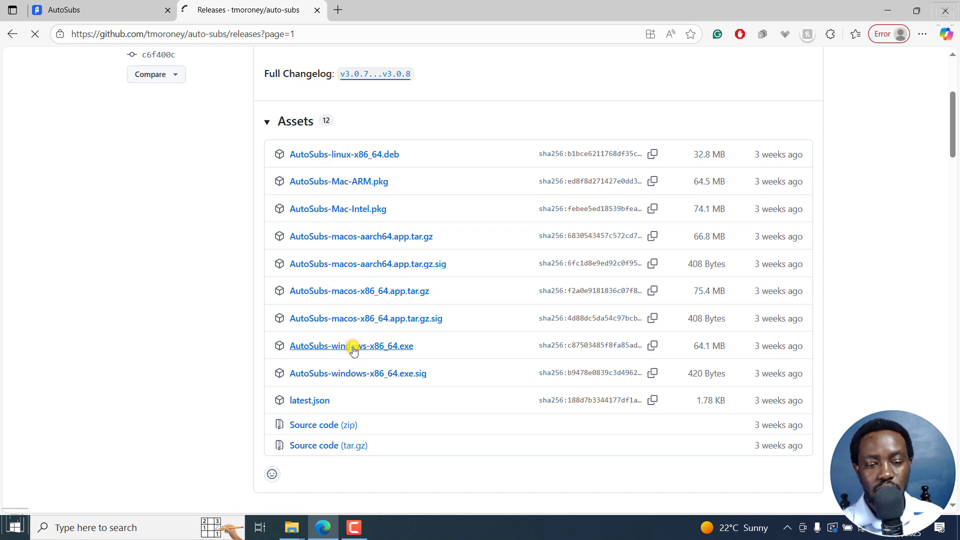
left_click(351, 346)
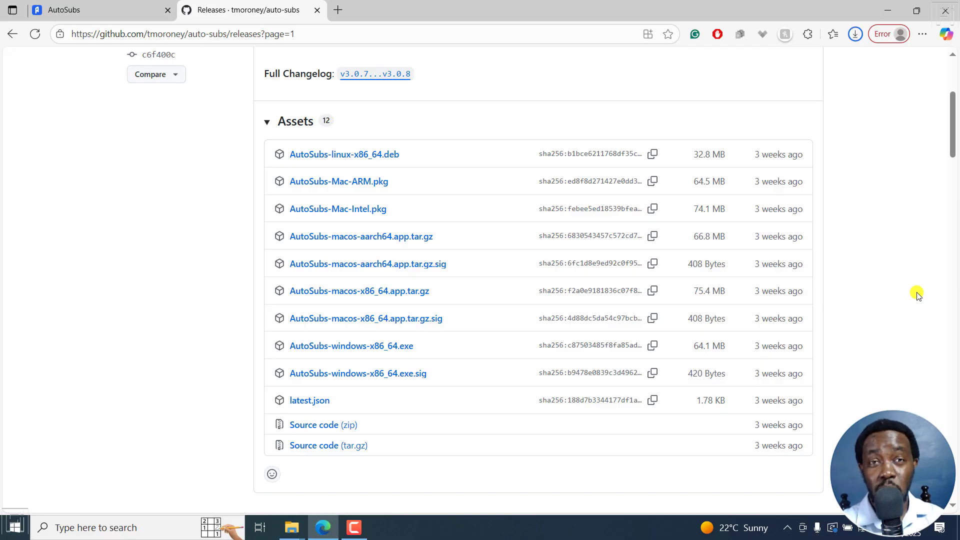
mouse_move(906, 100)
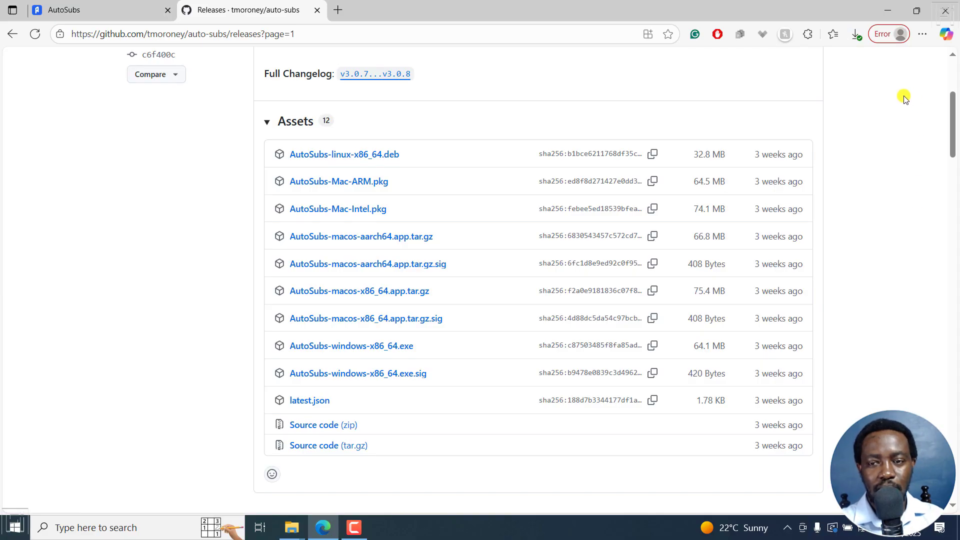
Show the downloaded AutoSubs-windows-x86_64.exe in the Downloads folder and launch it
left_click(855, 34)
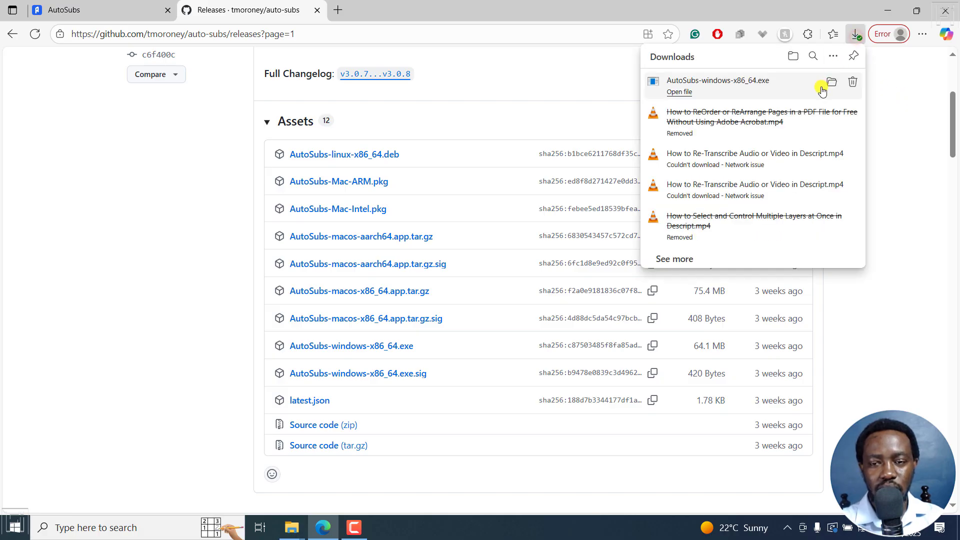
left_click(831, 81)
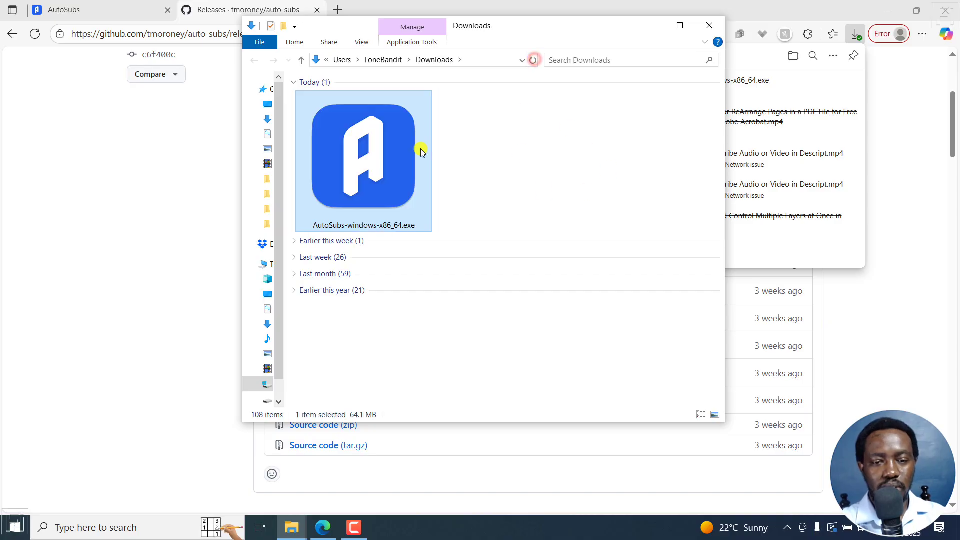
mouse_move(528, 133)
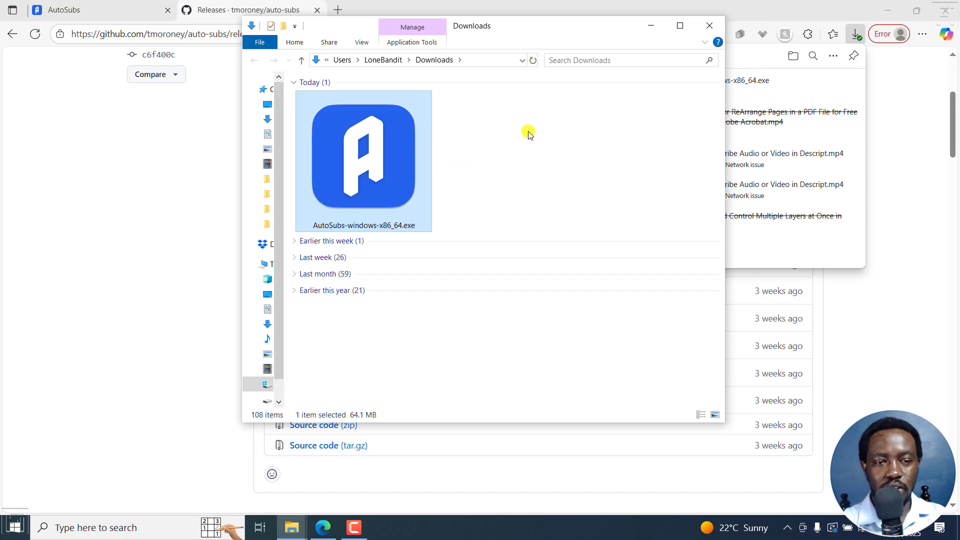
right_click(362, 160)
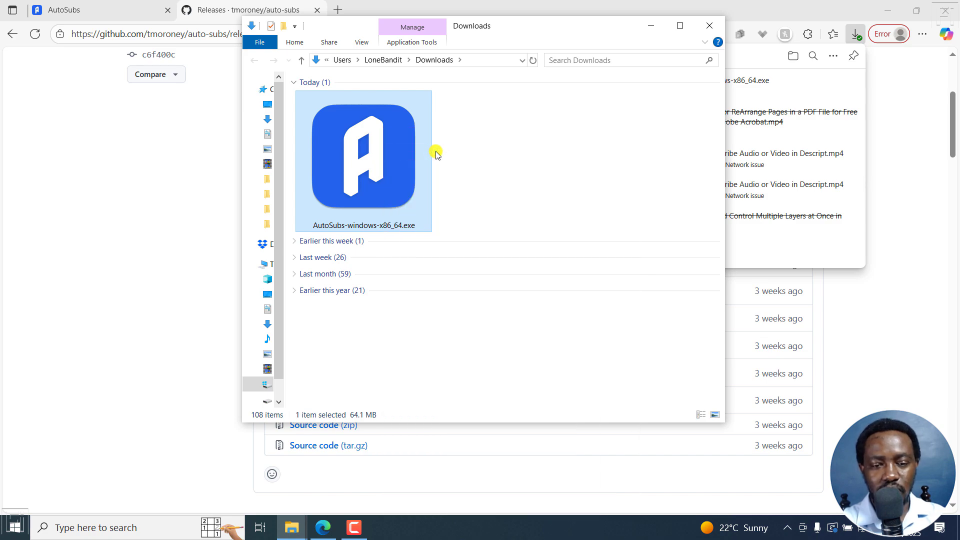
double_click(362, 160)
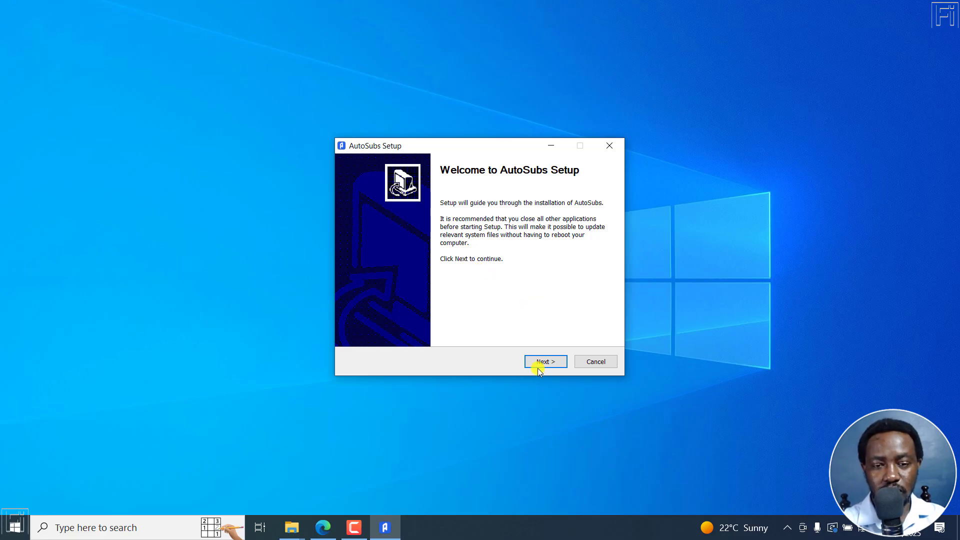
Install AutoSubs to the default folder through the setup pages and dismiss the success message
left_click(544, 361)
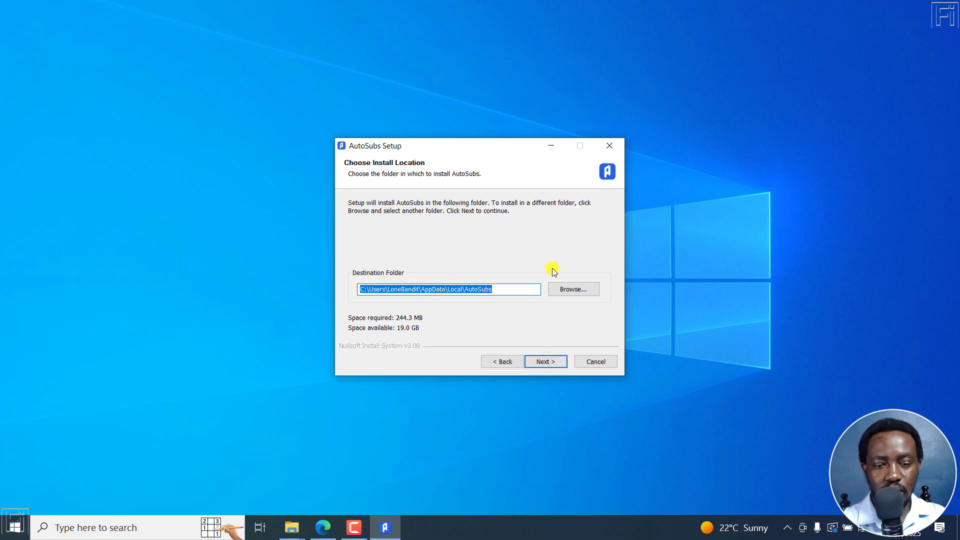
left_click(544, 361)
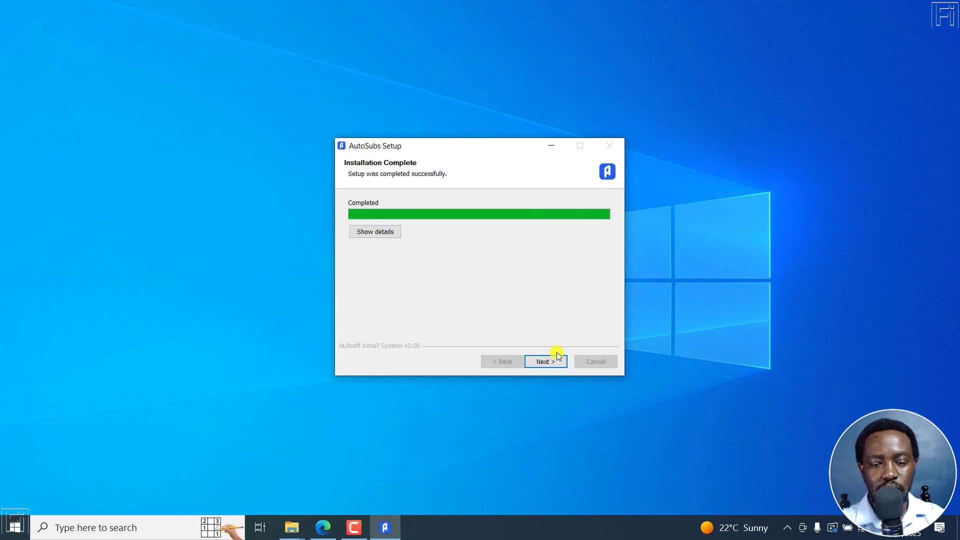
left_click(544, 361)
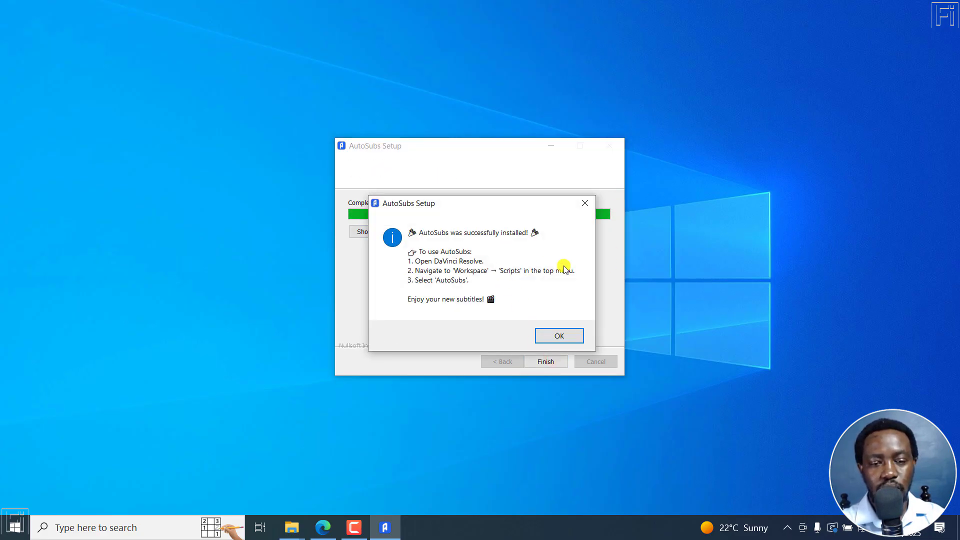
mouse_move(467, 243)
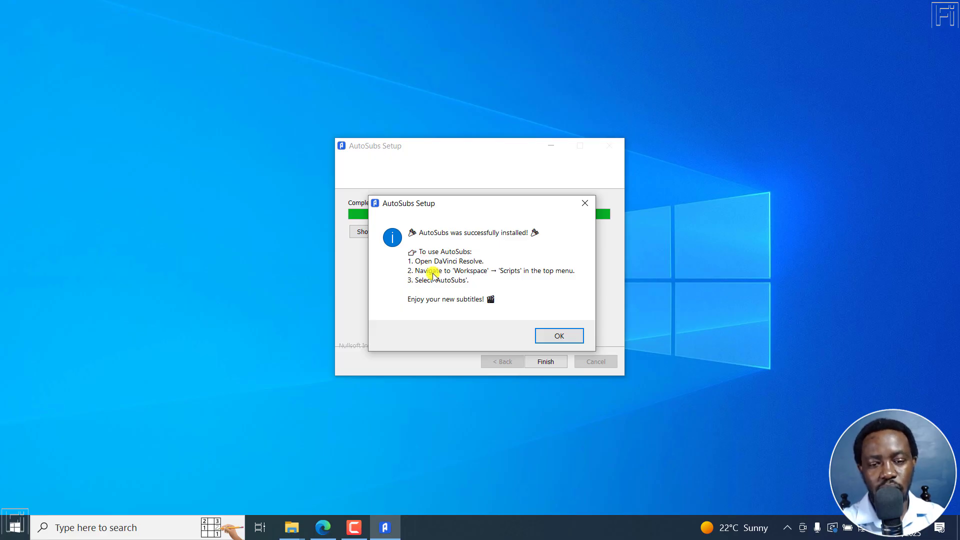
mouse_move(581, 277)
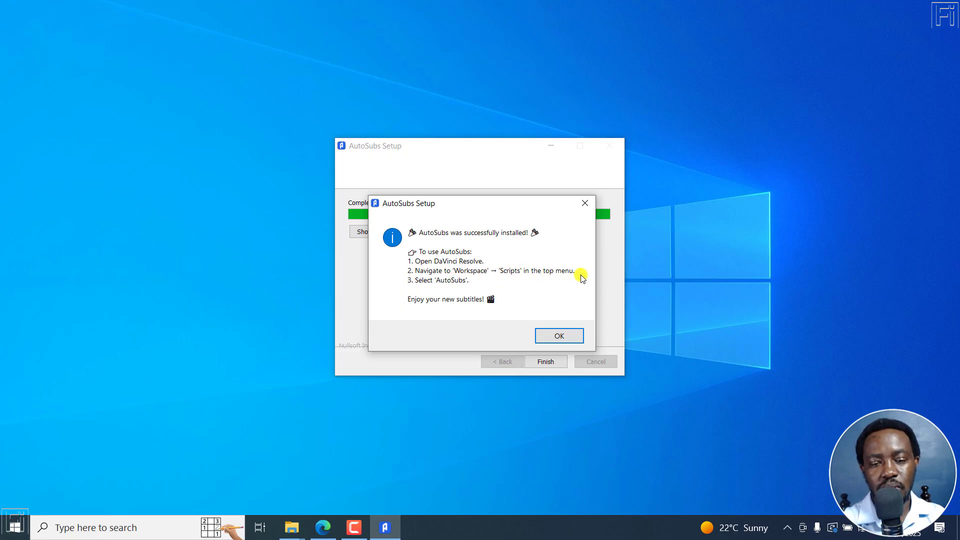
mouse_move(425, 306)
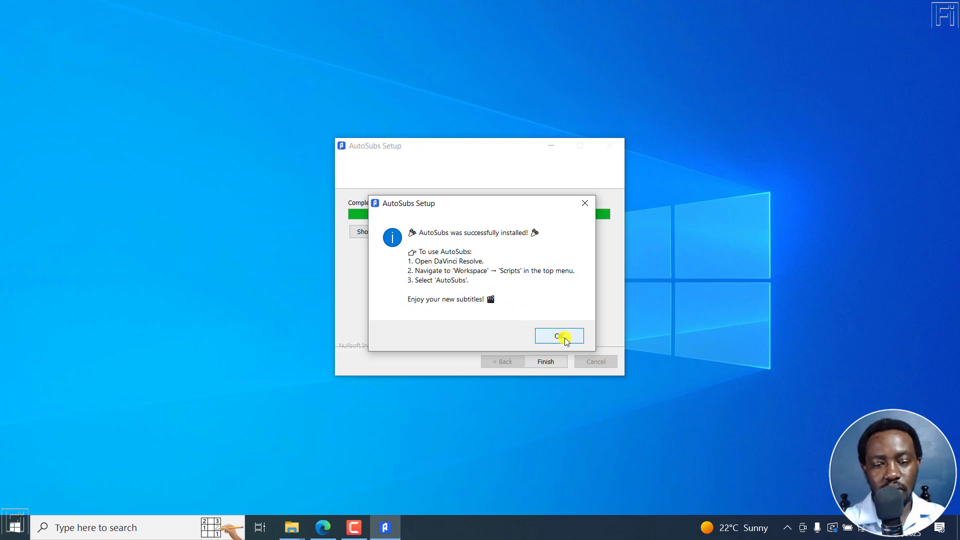
left_click(558, 336)
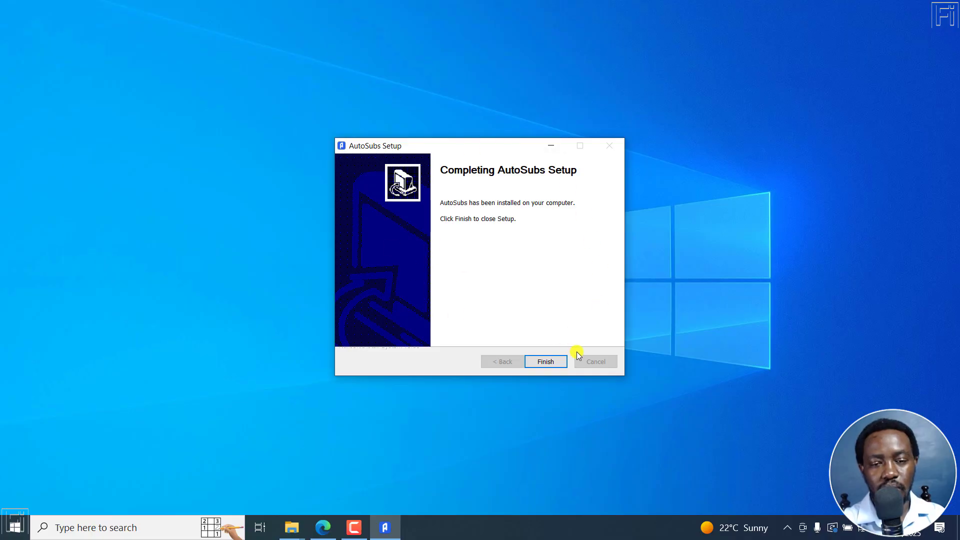
Finish setup, start AutoSubs preferences in Standalone mode and keep automatic input language
left_click(544, 362)
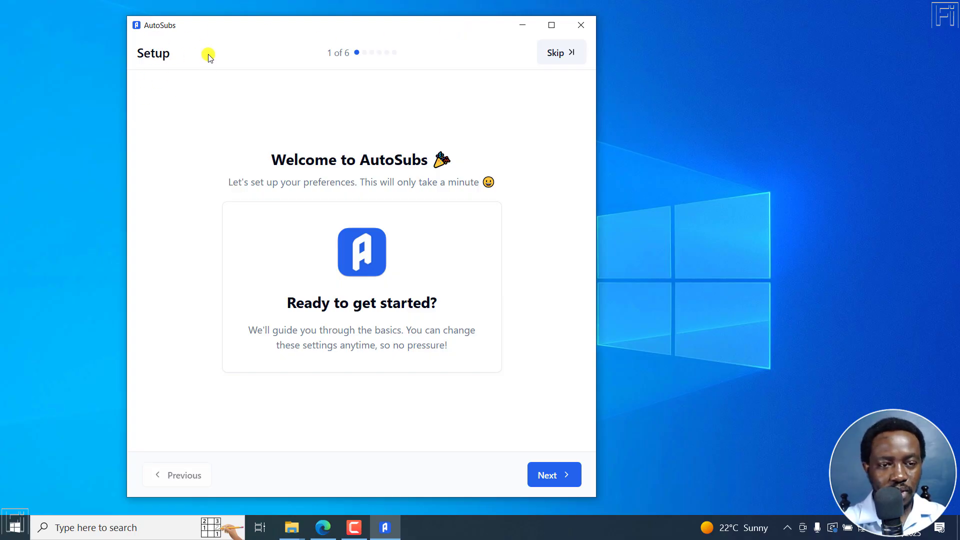
mouse_move(165, 481)
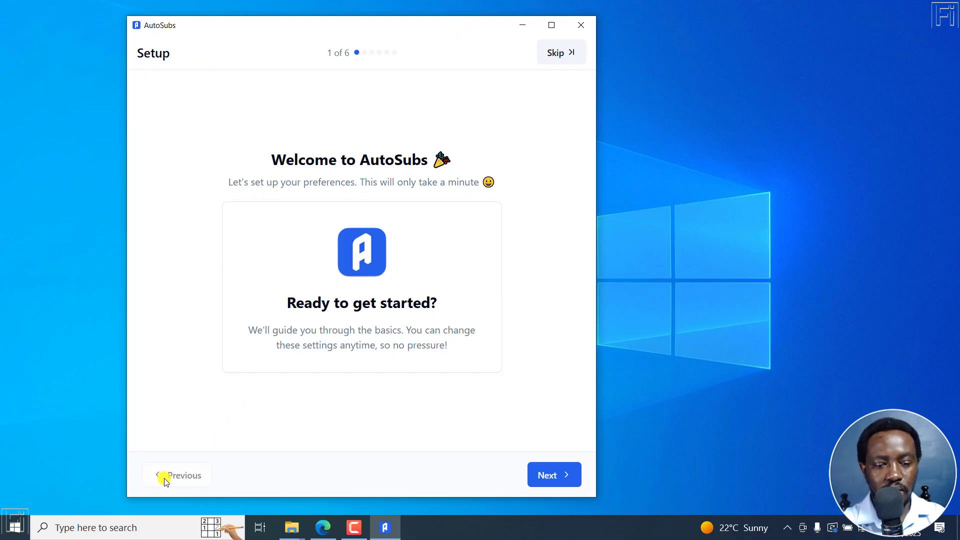
mouse_move(443, 151)
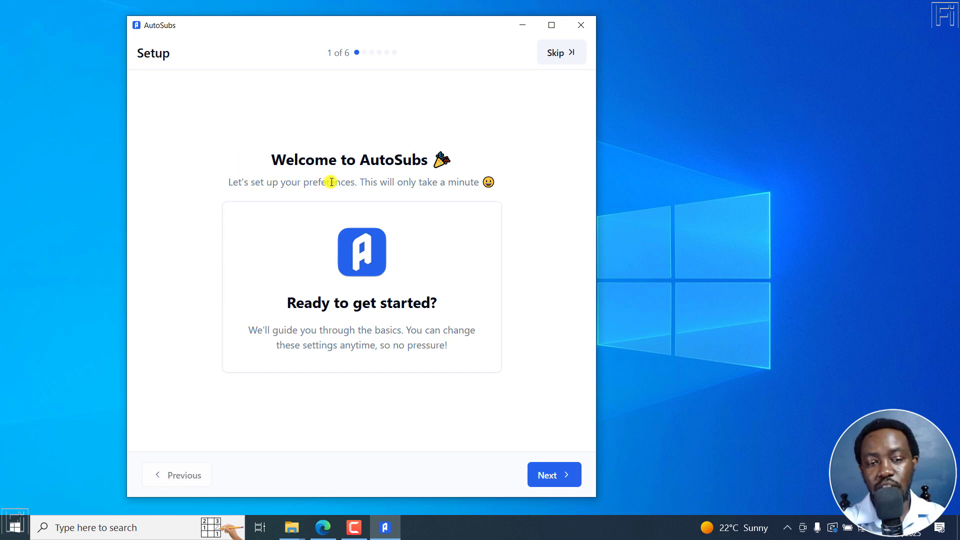
mouse_move(538, 444)
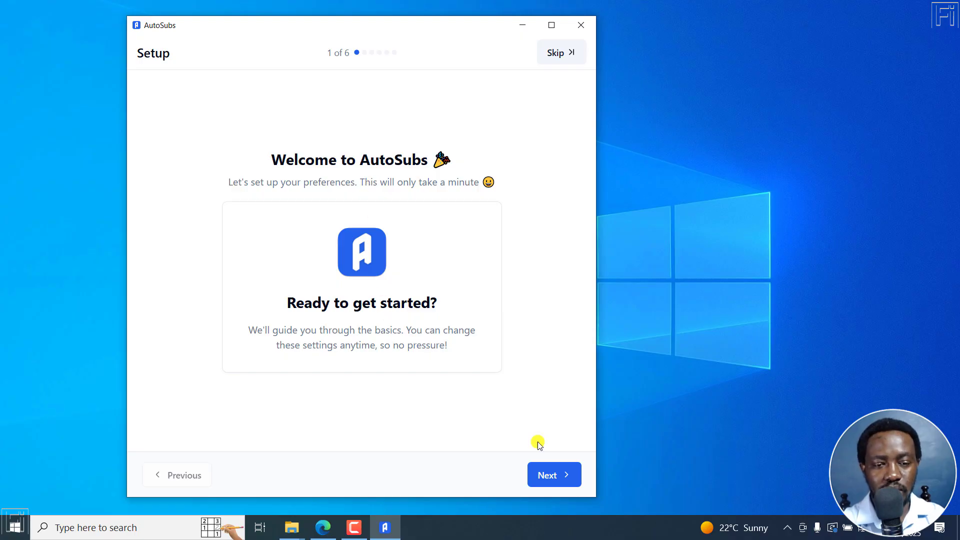
left_click(554, 474)
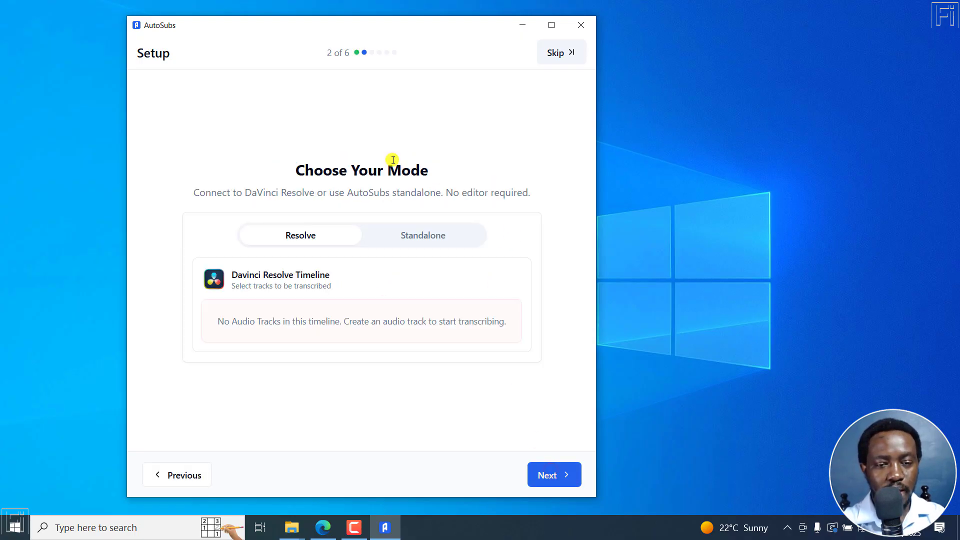
mouse_move(301, 184)
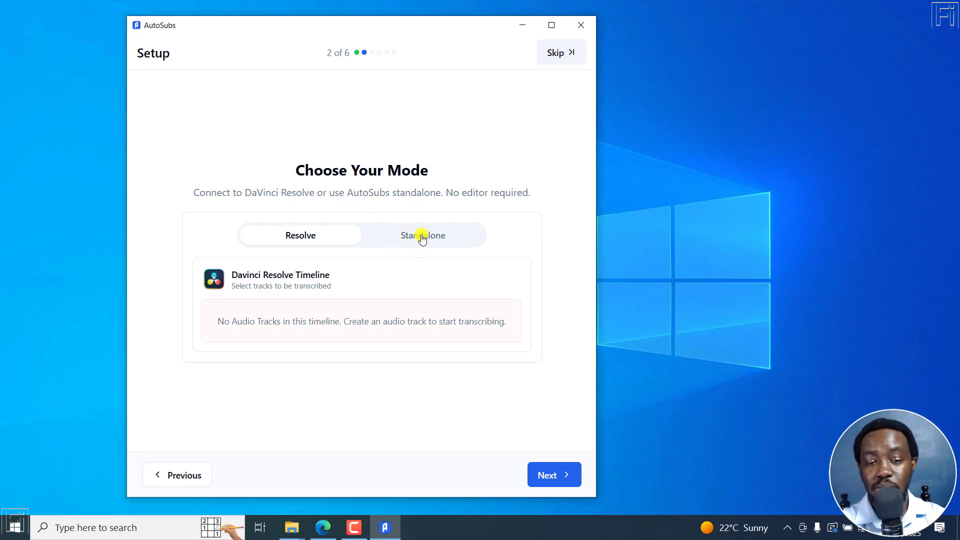
left_click(422, 236)
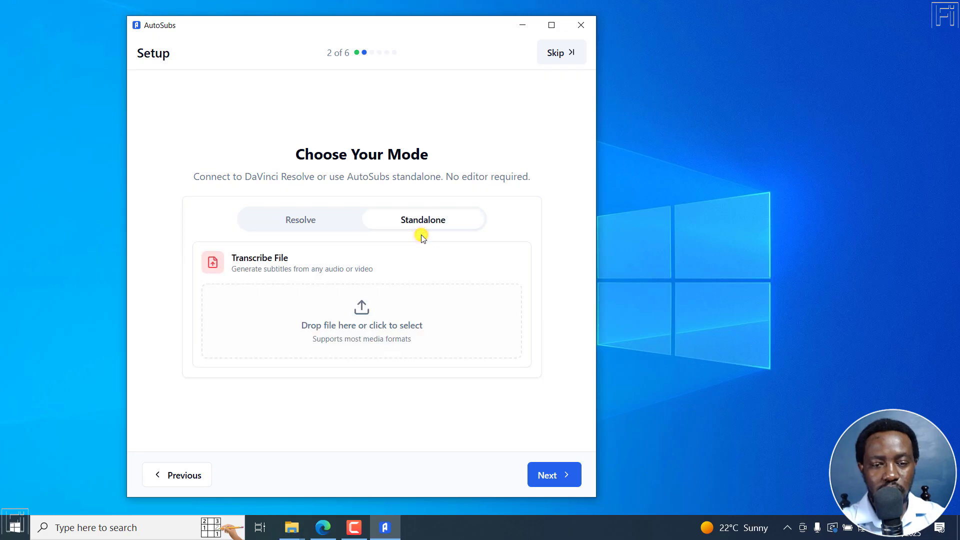
mouse_move(270, 280)
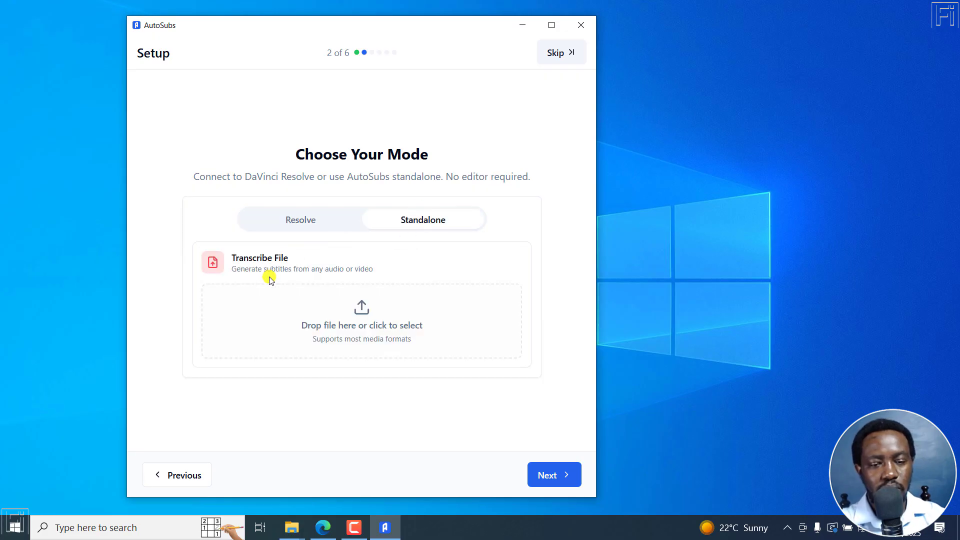
mouse_move(517, 366)
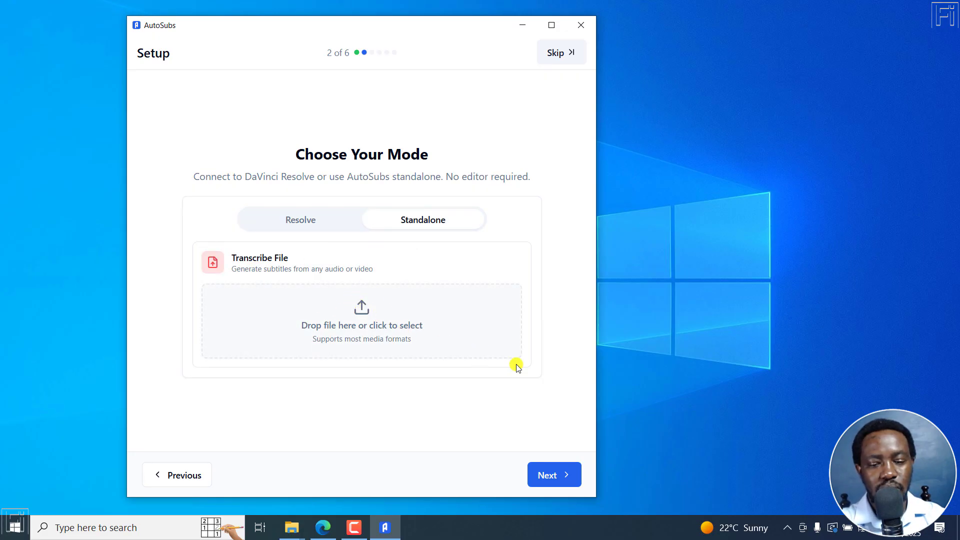
left_click(553, 475)
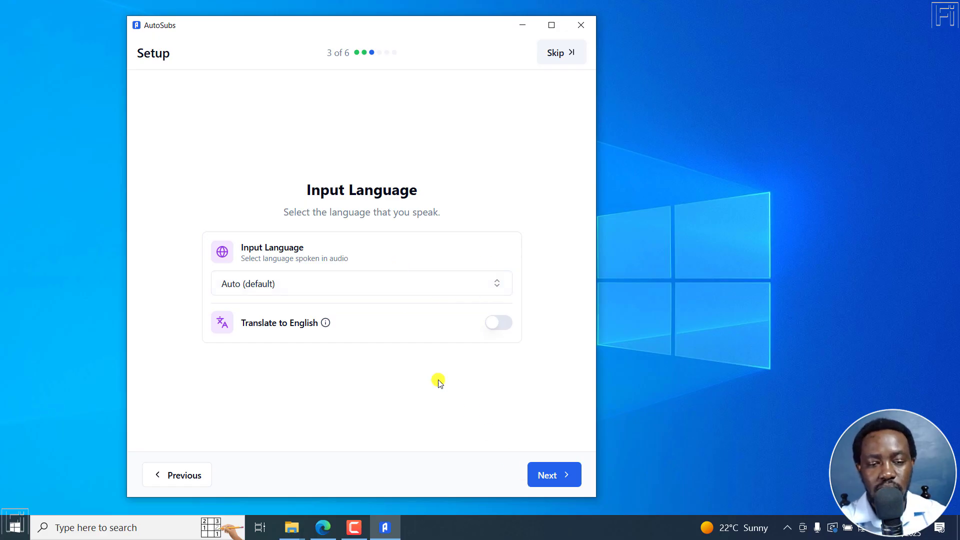
left_click(552, 474)
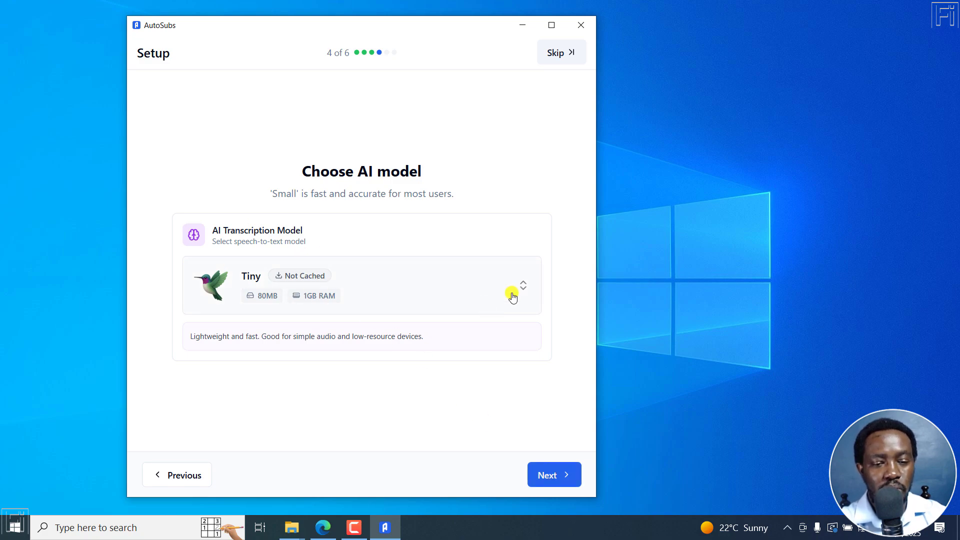
Choose the Base AI transcription model from the model list on step 4
left_click(522, 285)
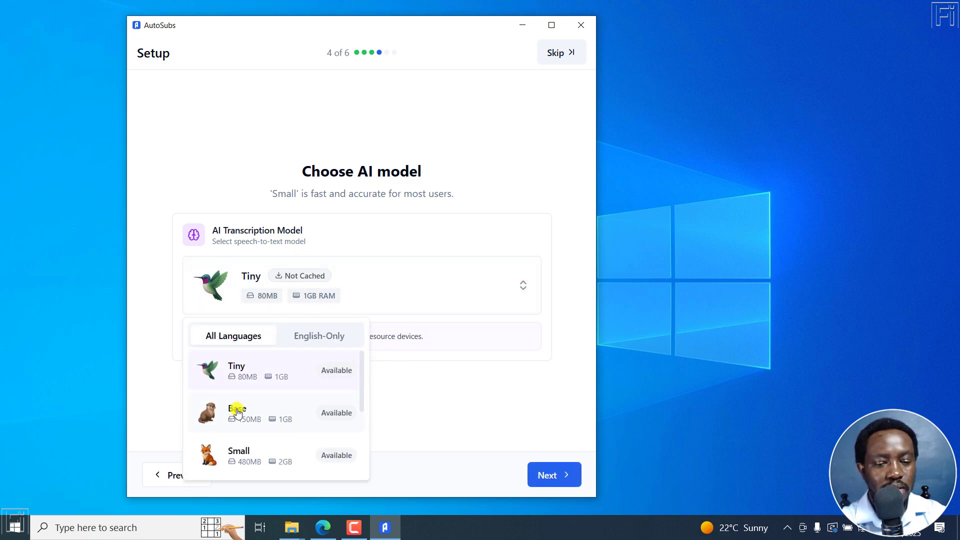
left_click(237, 413)
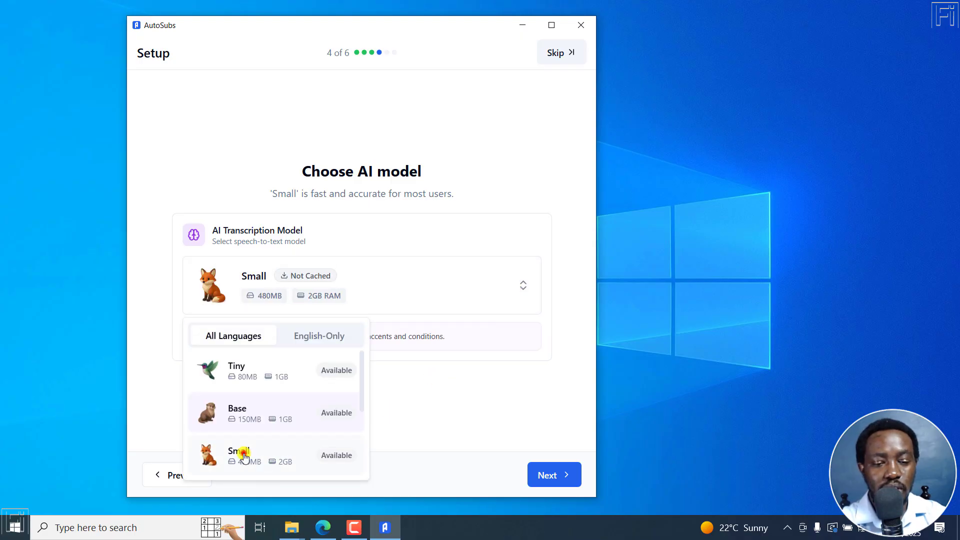
left_click(239, 455)
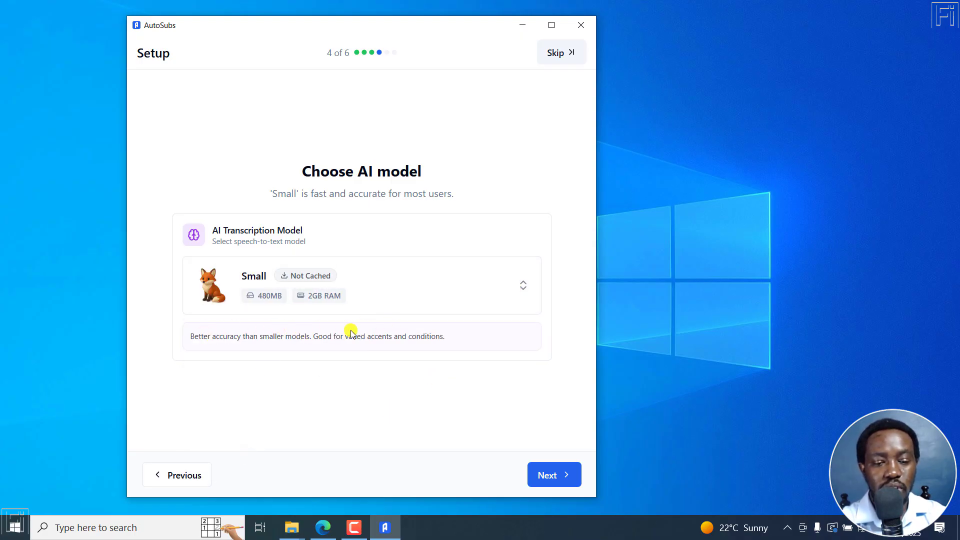
left_click(524, 285)
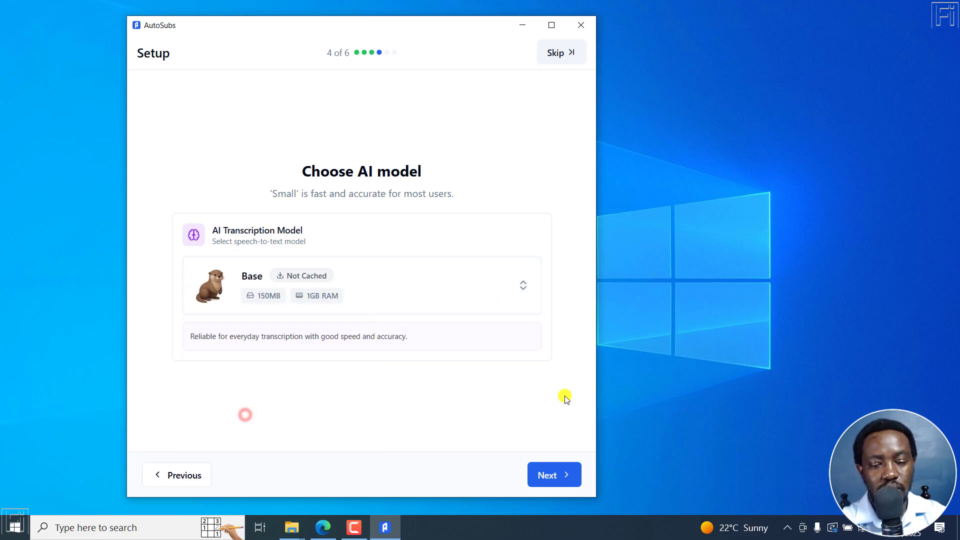
Set Subtitle Line Rules to a 37-character limit and 2 lines, then reach the Setup Complete page
left_click(553, 474)
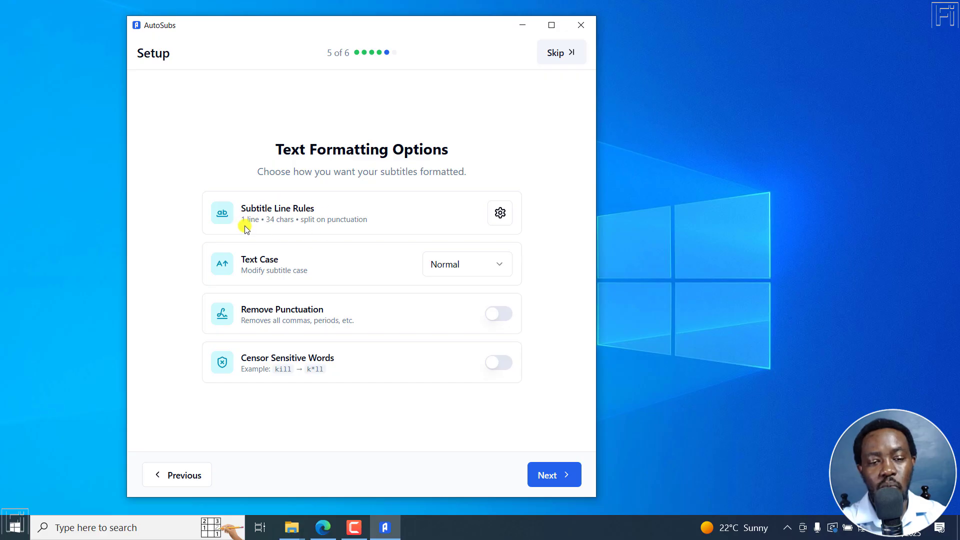
mouse_move(309, 228)
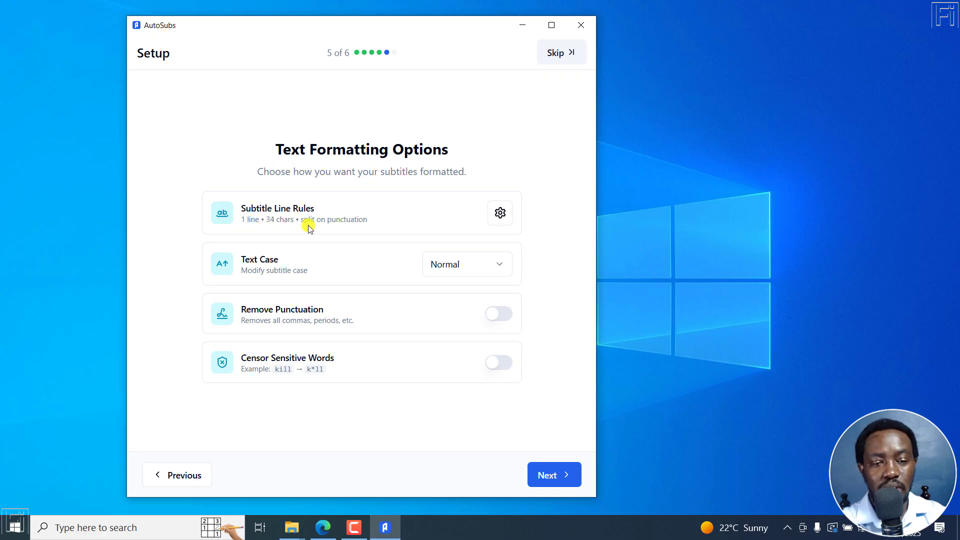
mouse_move(482, 211)
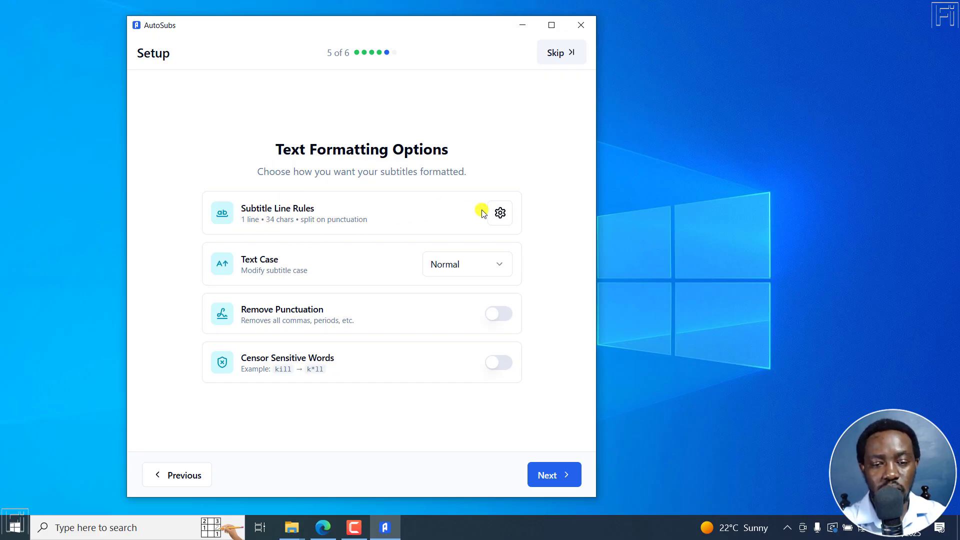
left_click(501, 213)
type("37")
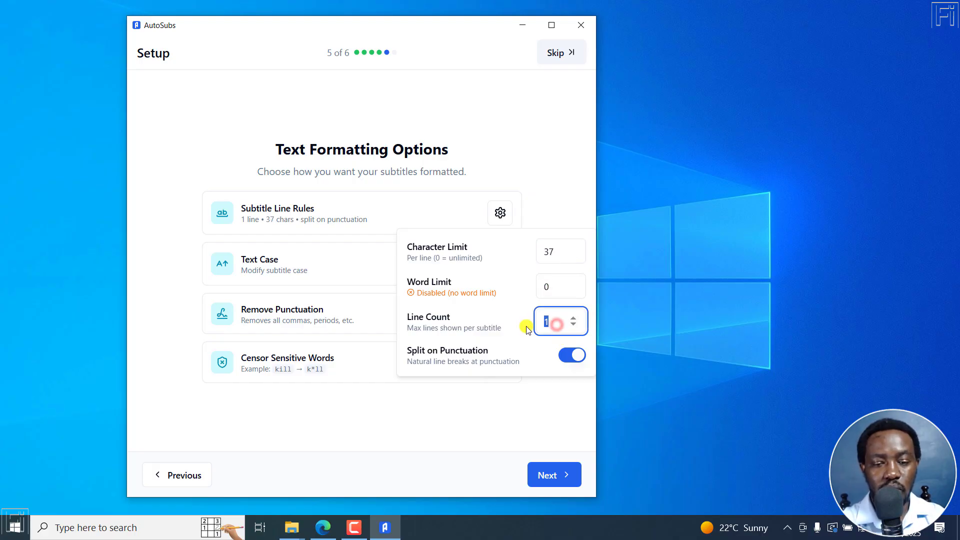
left_click(573, 317)
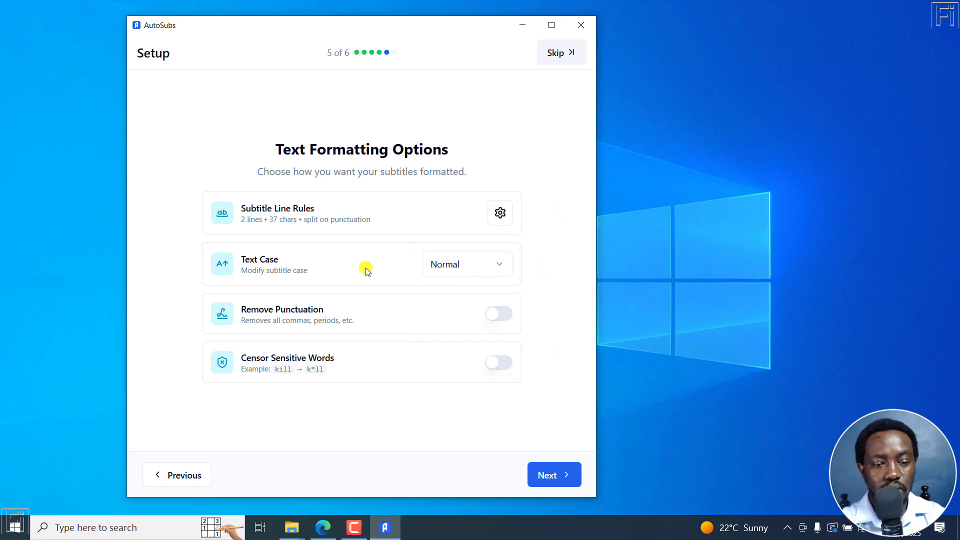
mouse_move(502, 344)
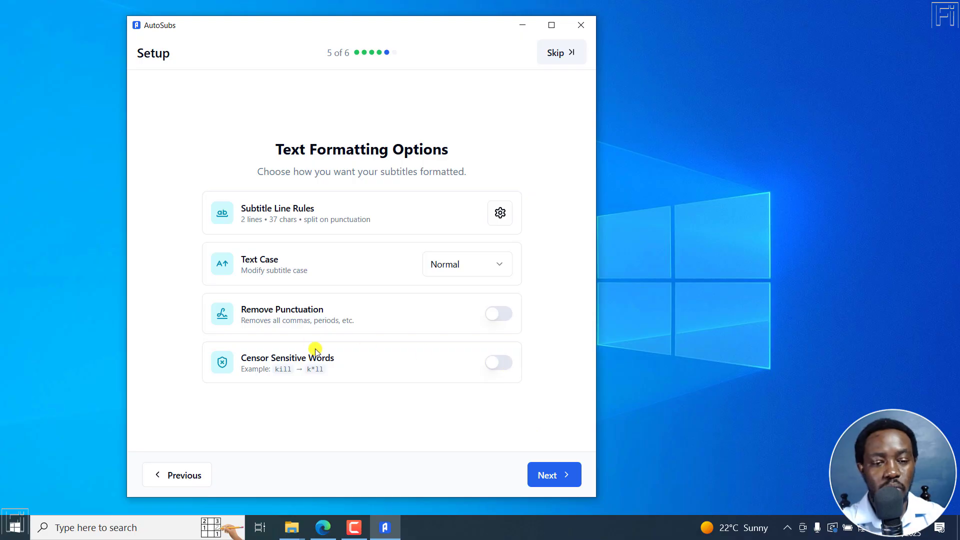
mouse_move(296, 367)
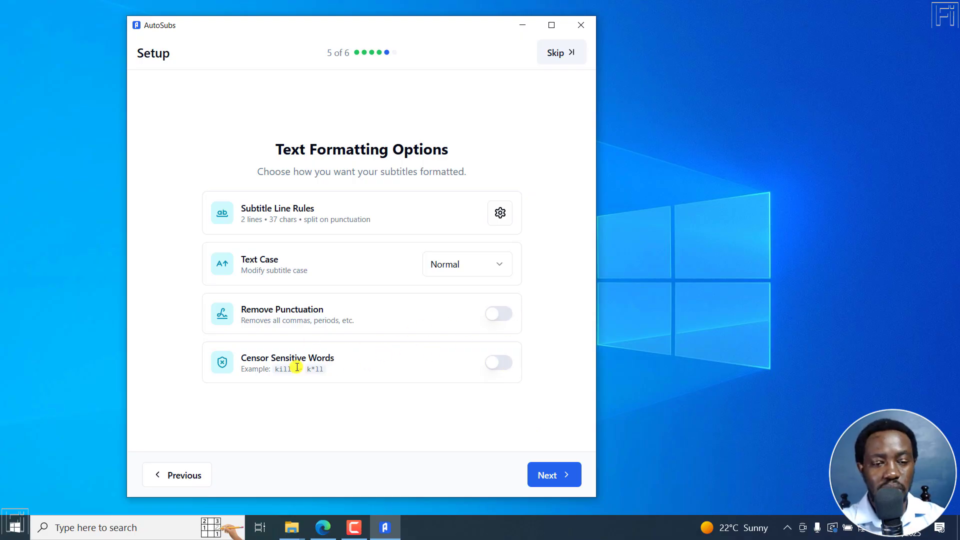
mouse_move(448, 366)
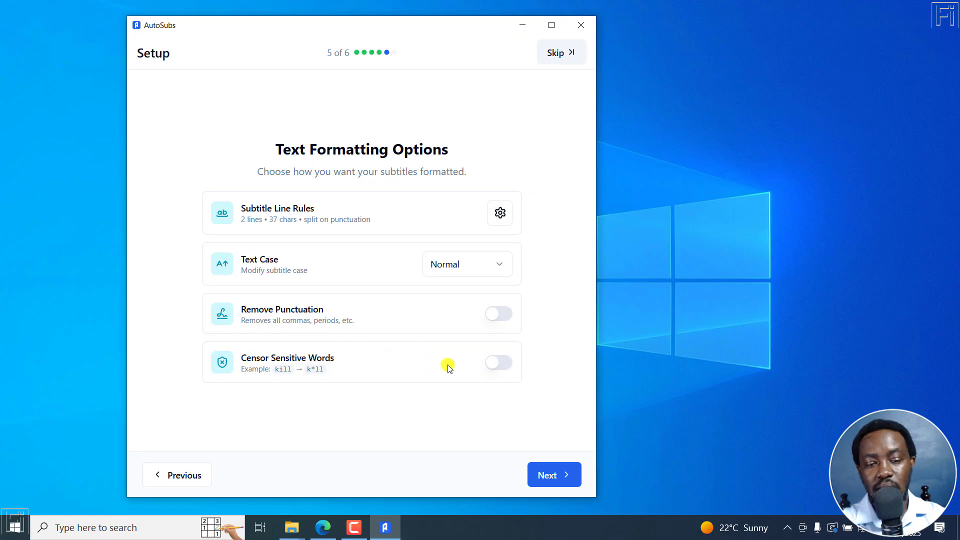
mouse_move(397, 383)
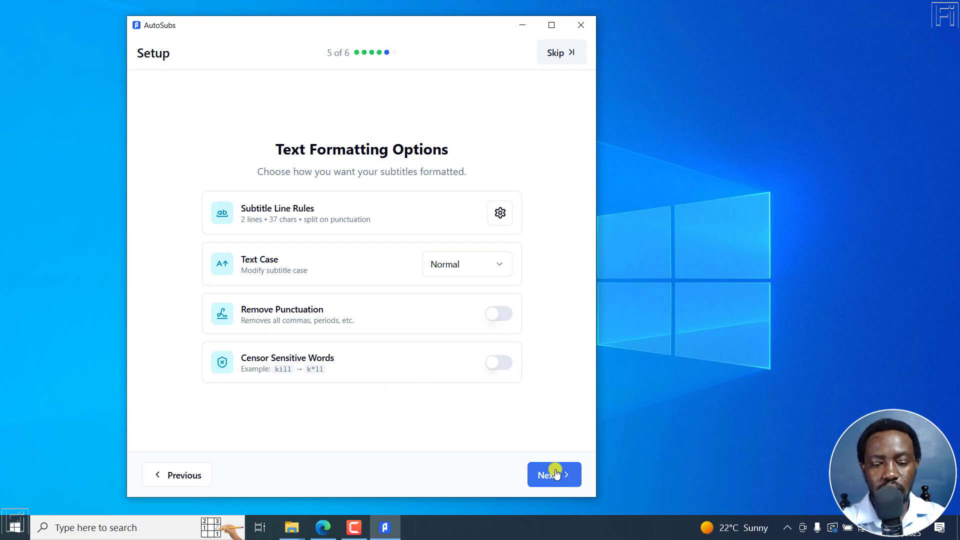
left_click(553, 474)
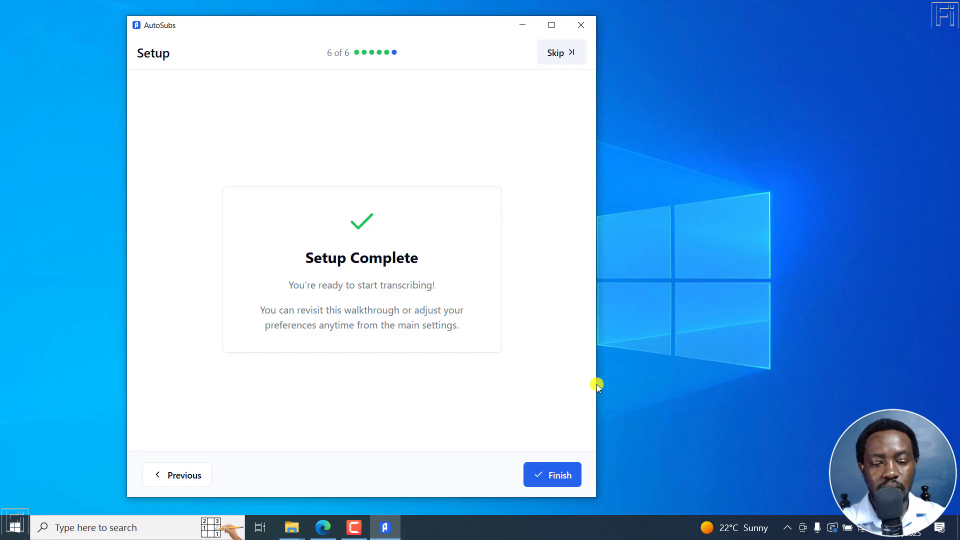
Finish the walkthrough into the standalone transcription screen and maximize the window
left_click(552, 474)
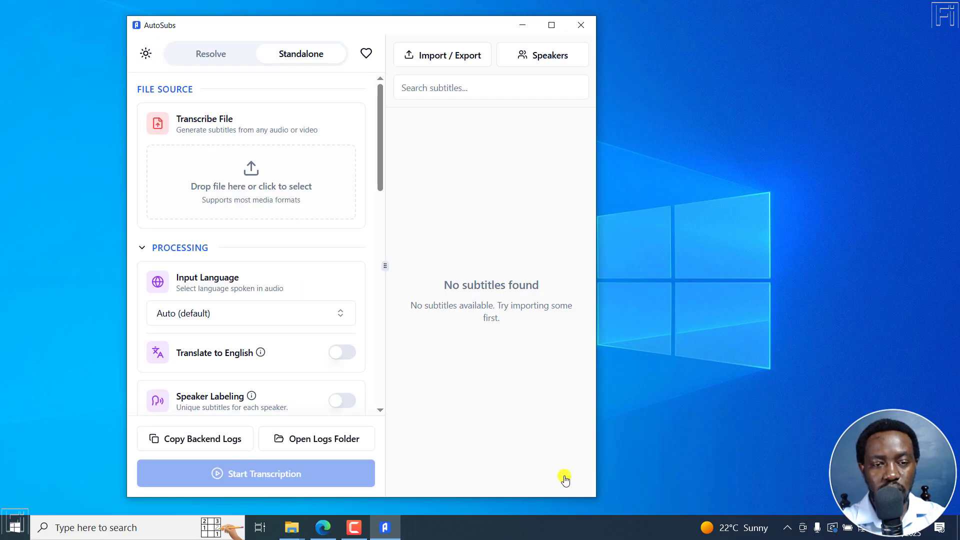
mouse_move(267, 119)
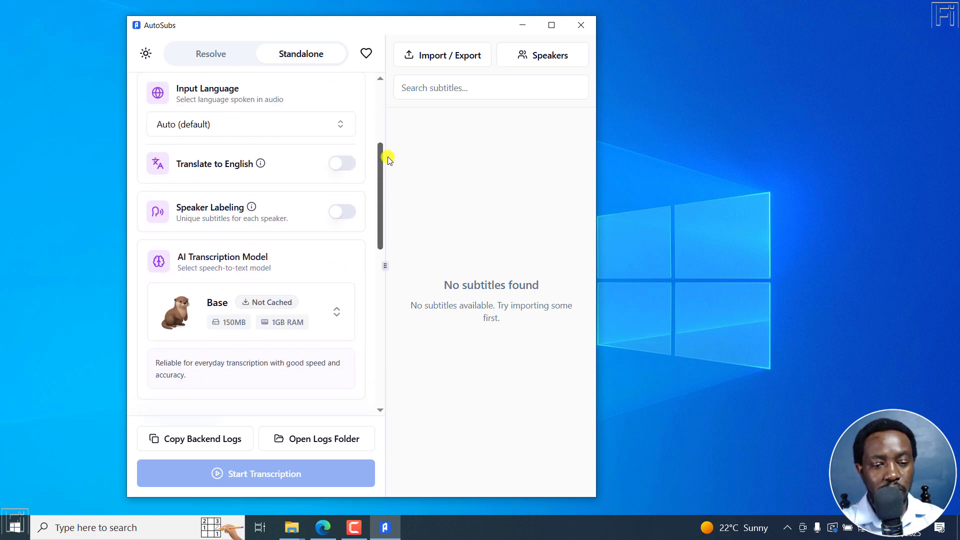
scroll("down", 3)
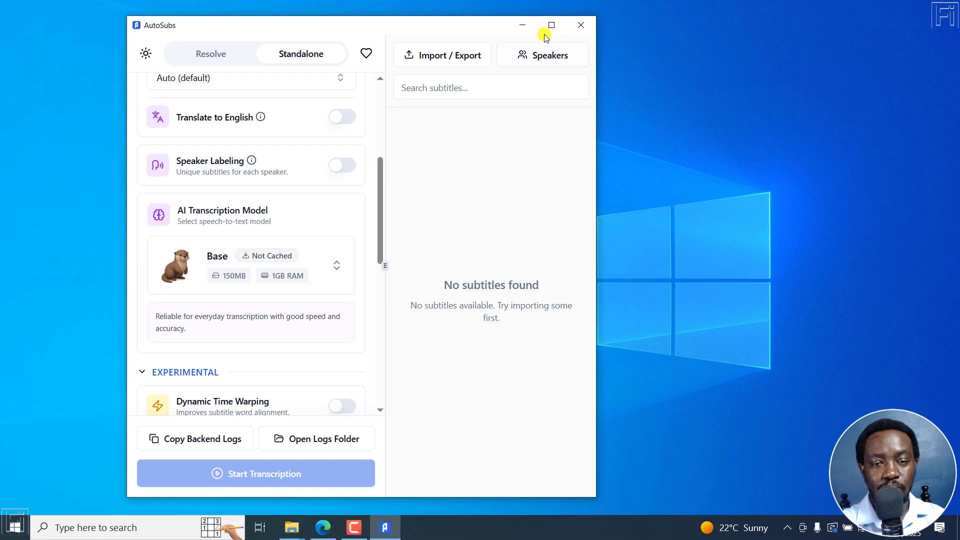
left_click(550, 25)
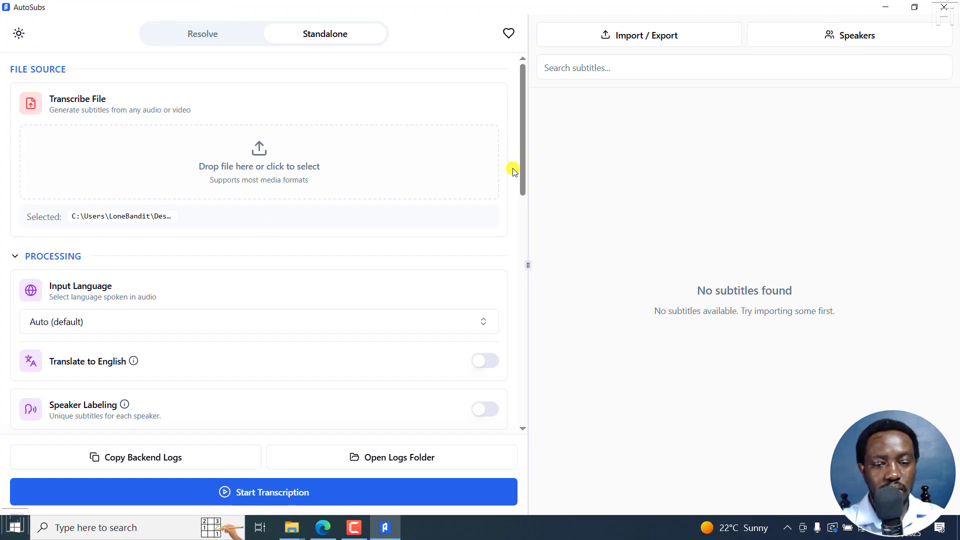
Turn on Dynamic Time Warping and GPU Acceleration in the transcription settings
scroll("down", 3)
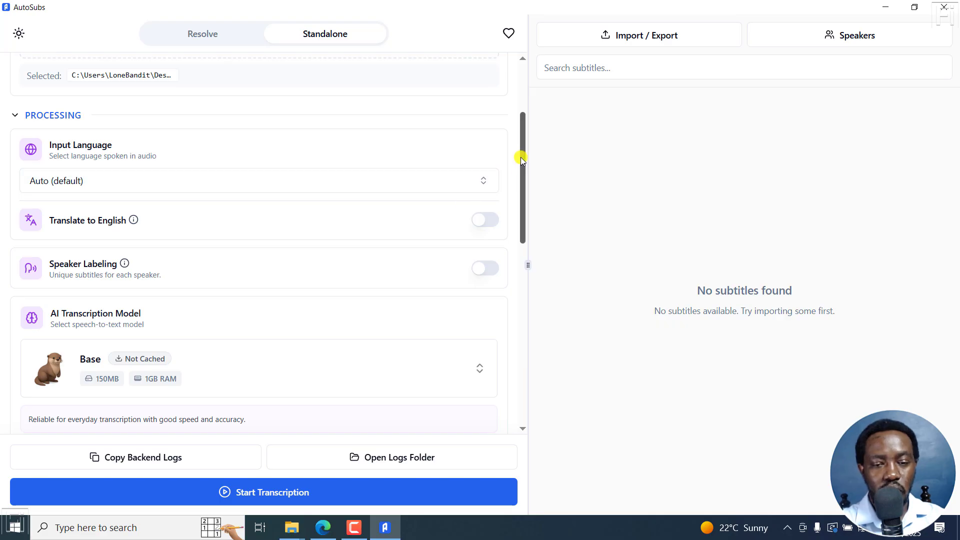
scroll("down", 3)
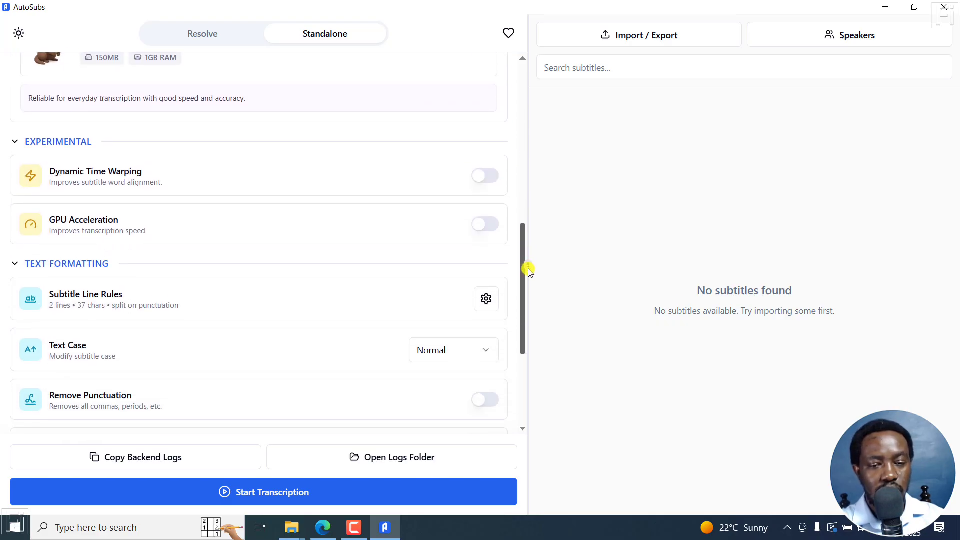
scroll("down", 3)
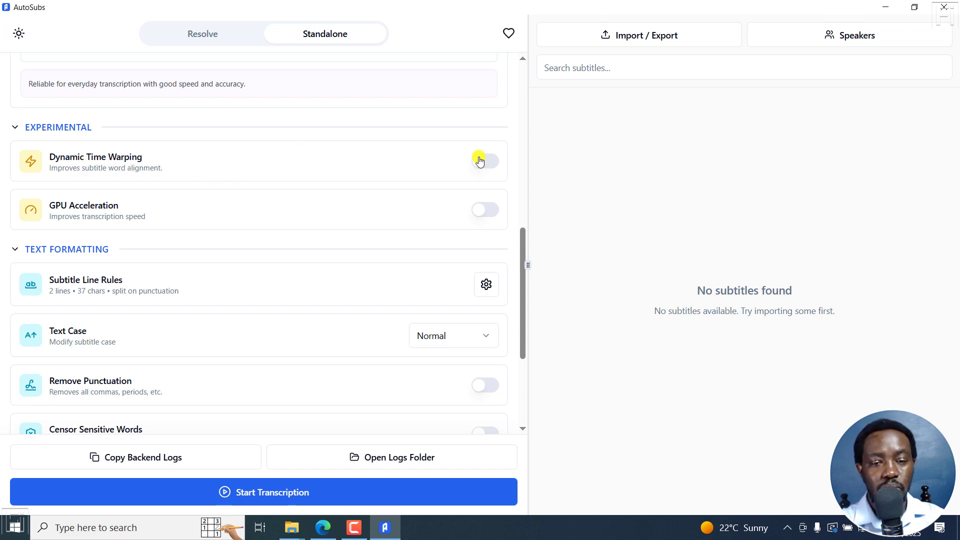
left_click(485, 161)
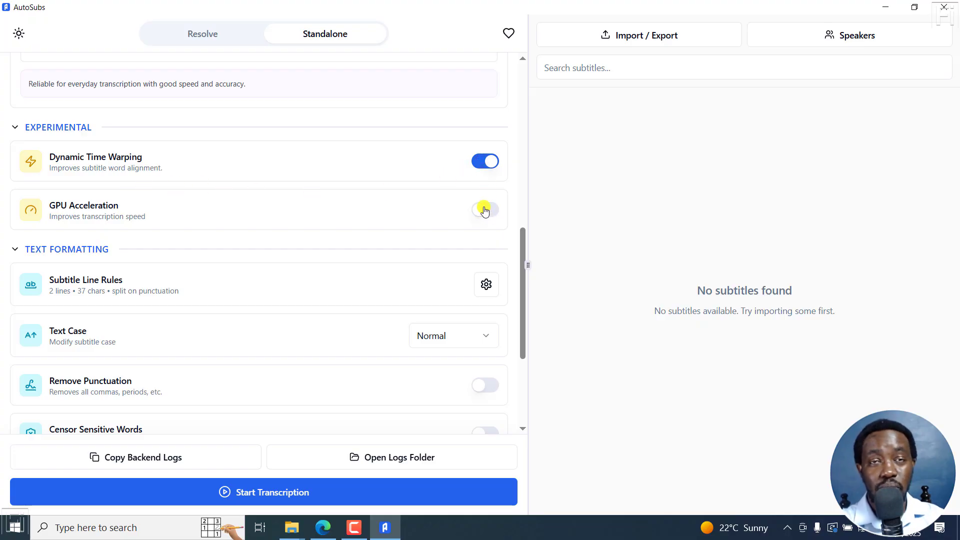
left_click(485, 210)
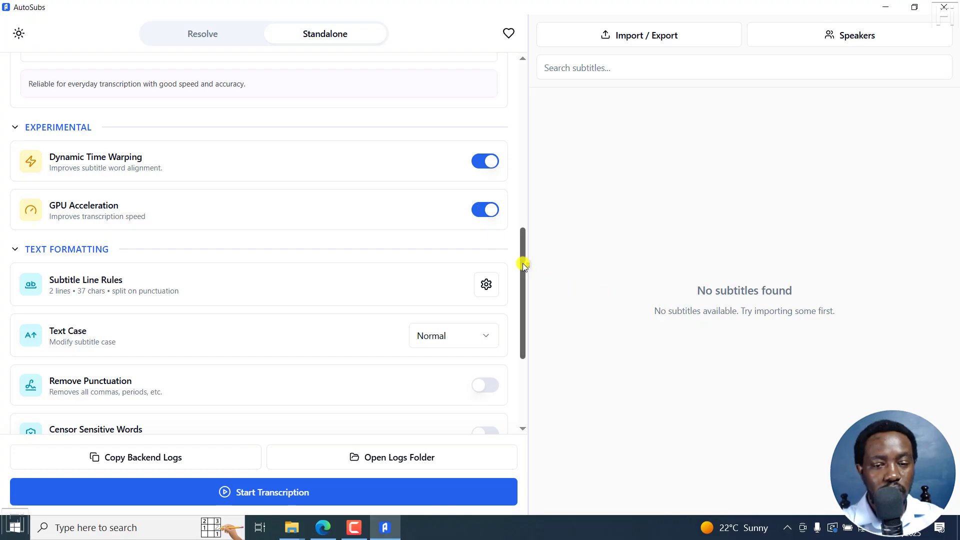
scroll("down", 3)
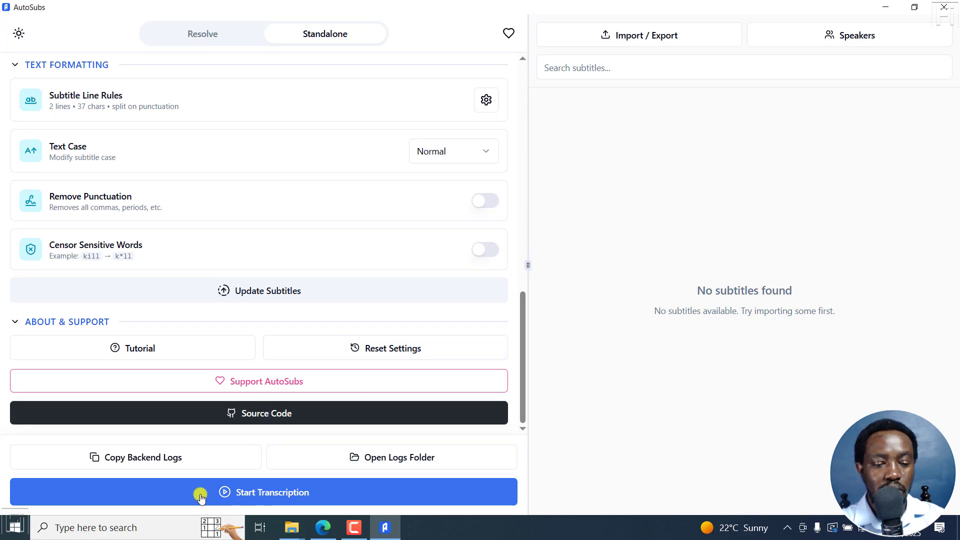
Start transcription of the selected video into timestamped English subtitle lines
left_click(272, 492)
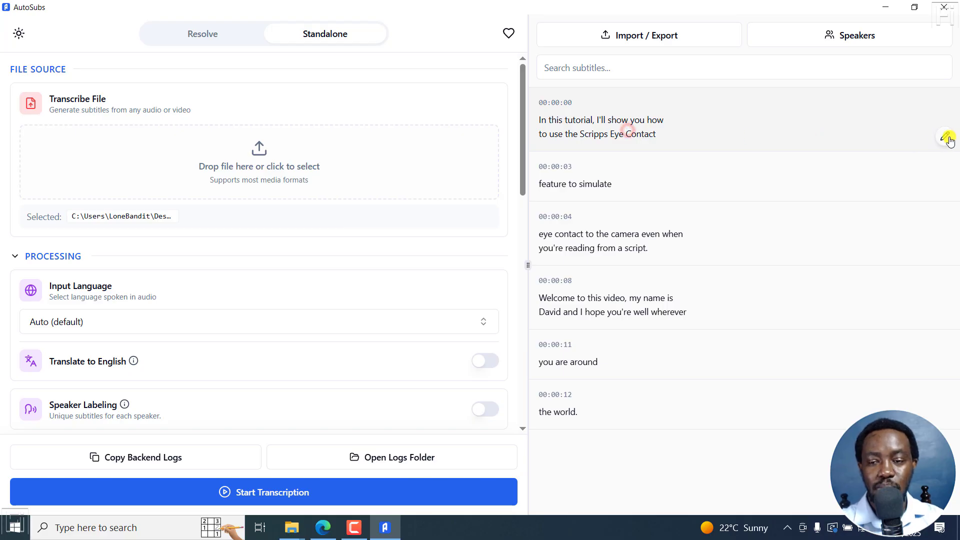
Edit the first subtitle to read "how to use Descript's Eye Contact" and save the change
left_click(947, 136)
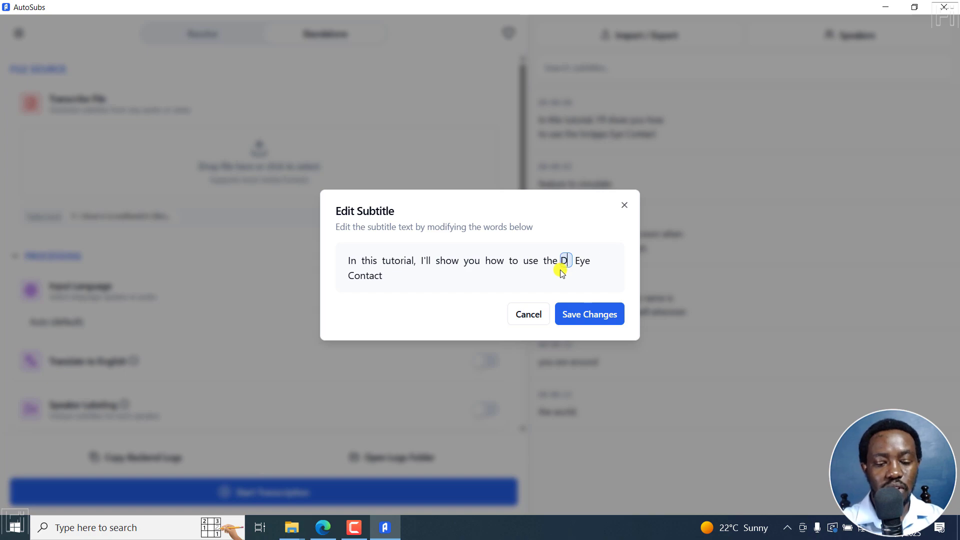
type("Descript's")
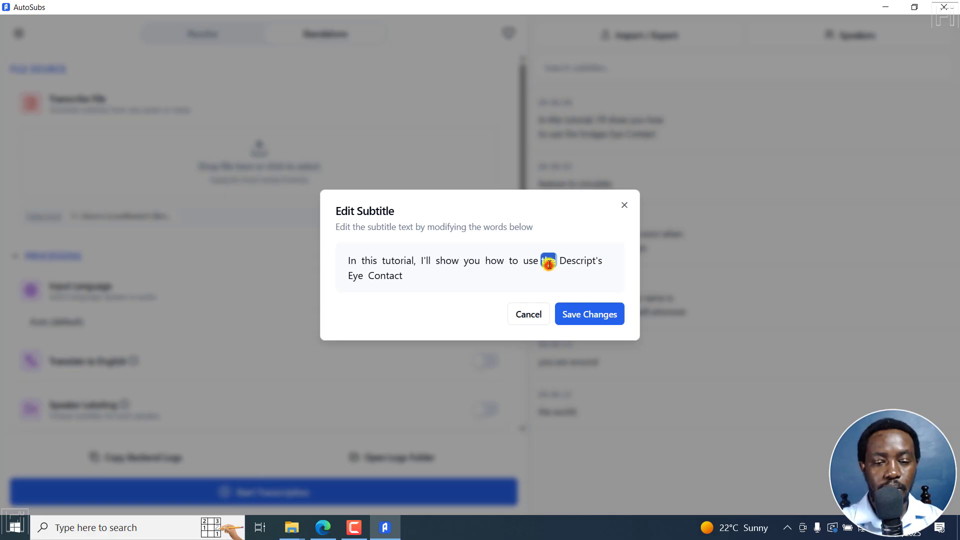
double_click(585, 260)
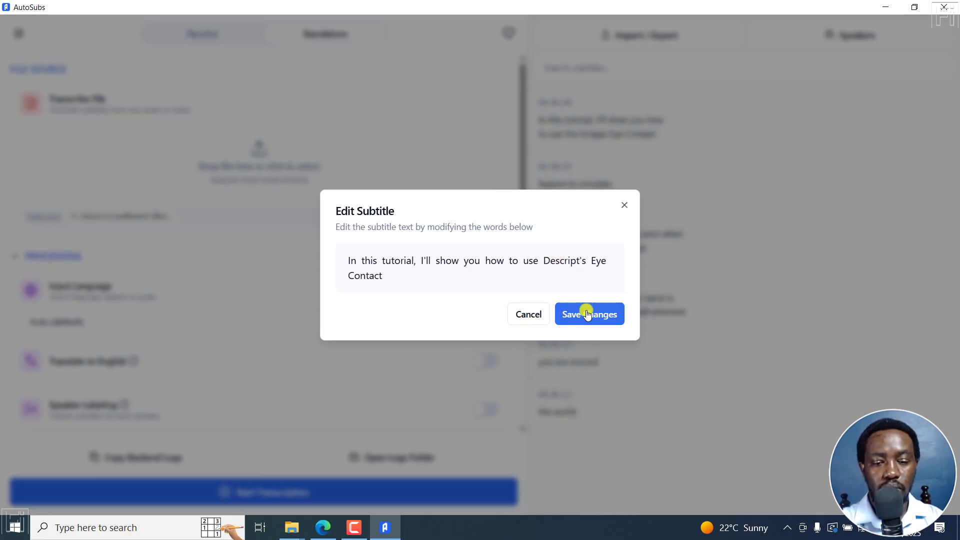
left_click(588, 314)
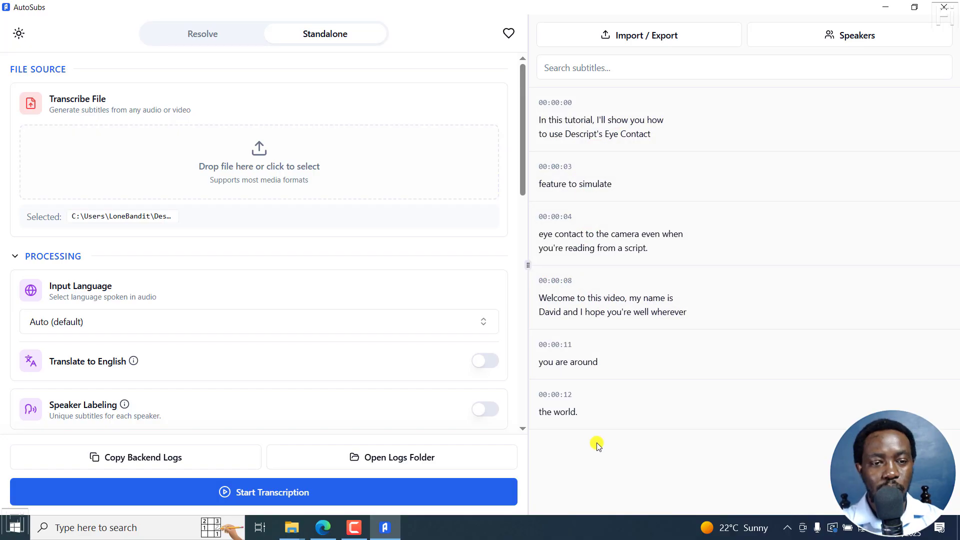
Export the corrected captions as subtitles.srt and save the file to the chosen folder
left_click(639, 35)
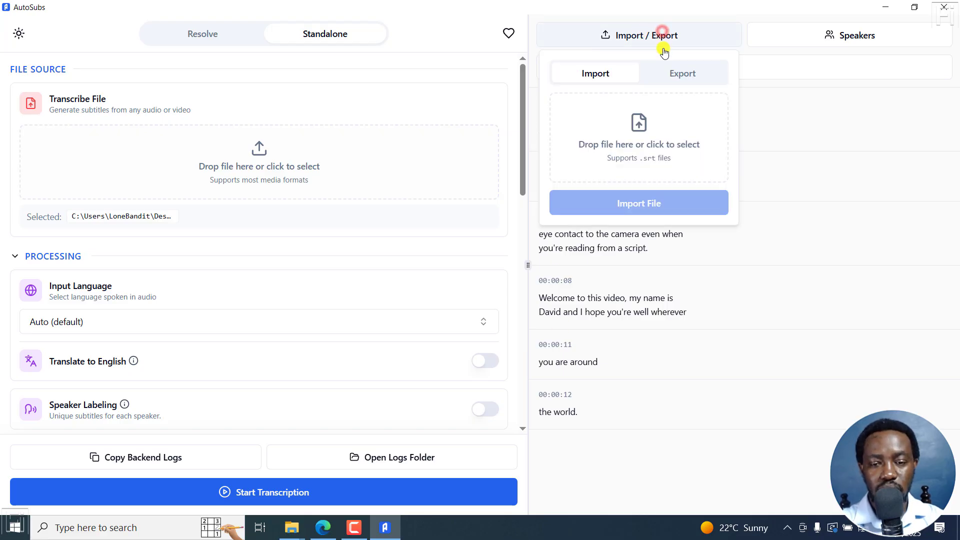
left_click(681, 73)
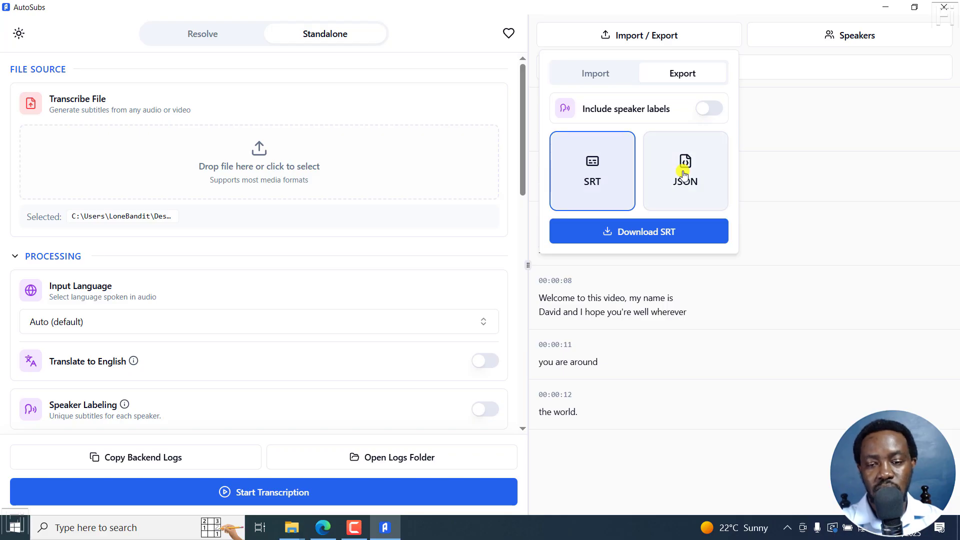
left_click(638, 231)
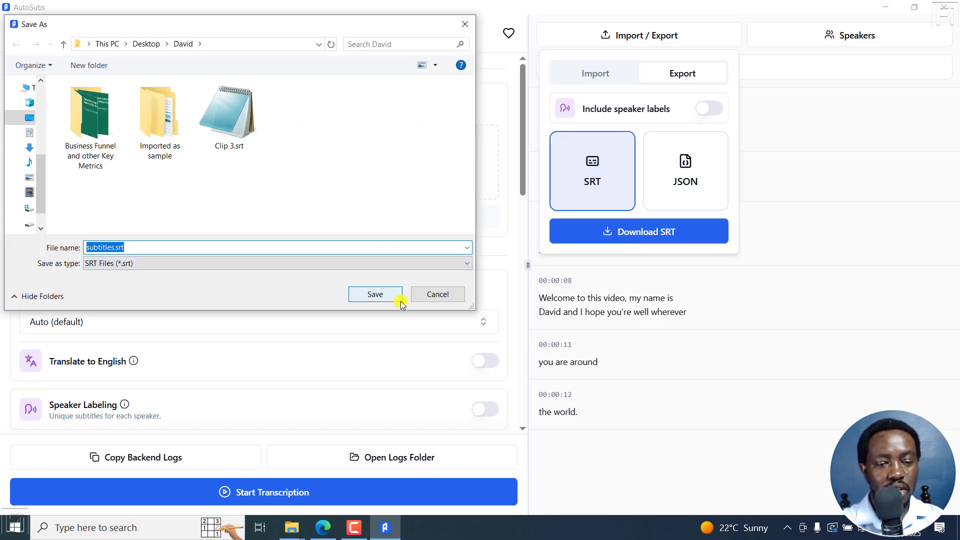
left_click(375, 294)
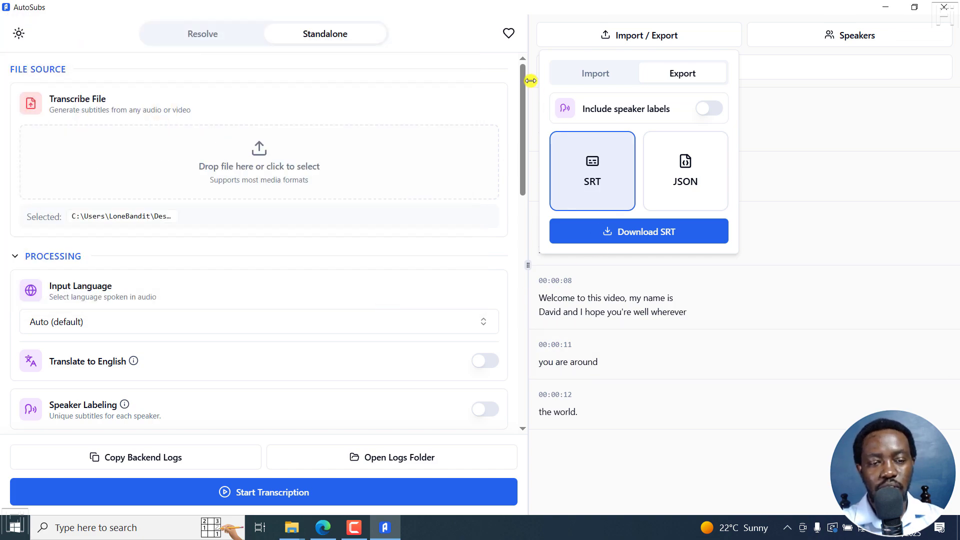
Switch AutoSubs to DaVinci Resolve mode, which shows as disconnected
left_click(202, 34)
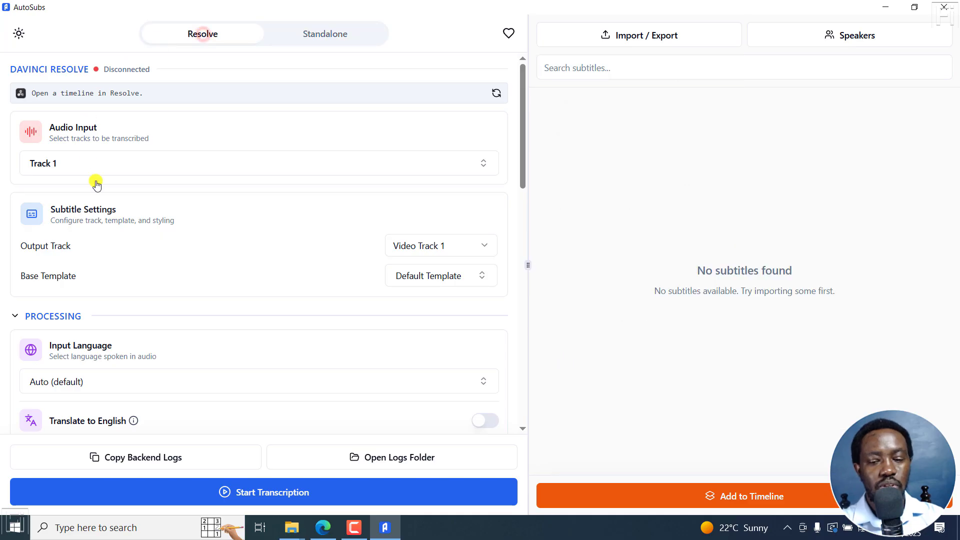